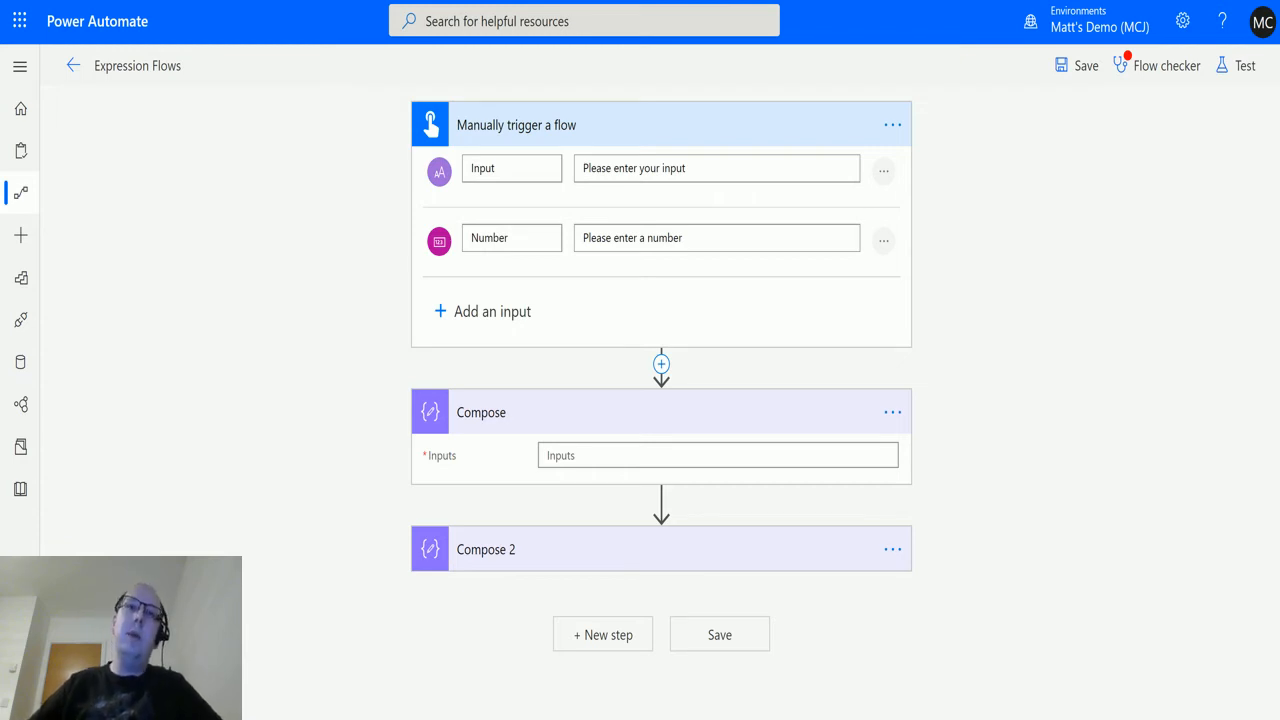
mouse_move(440, 207)
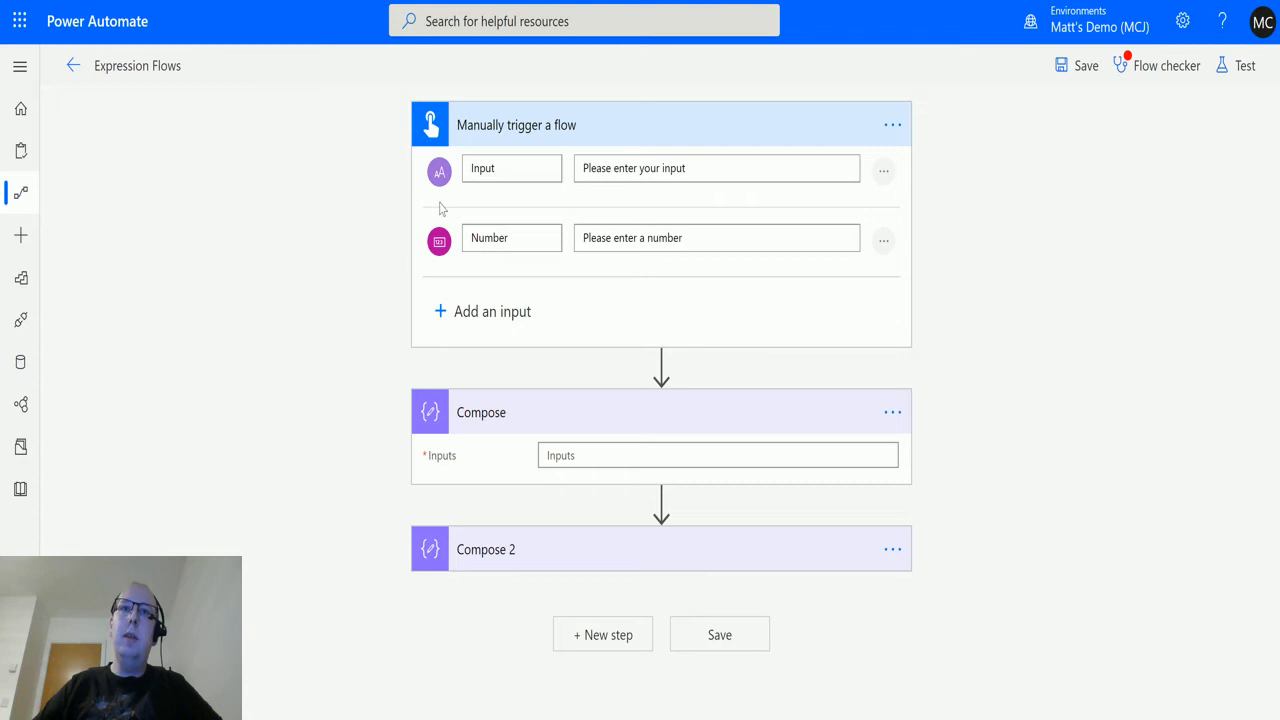
mouse_move(637, 298)
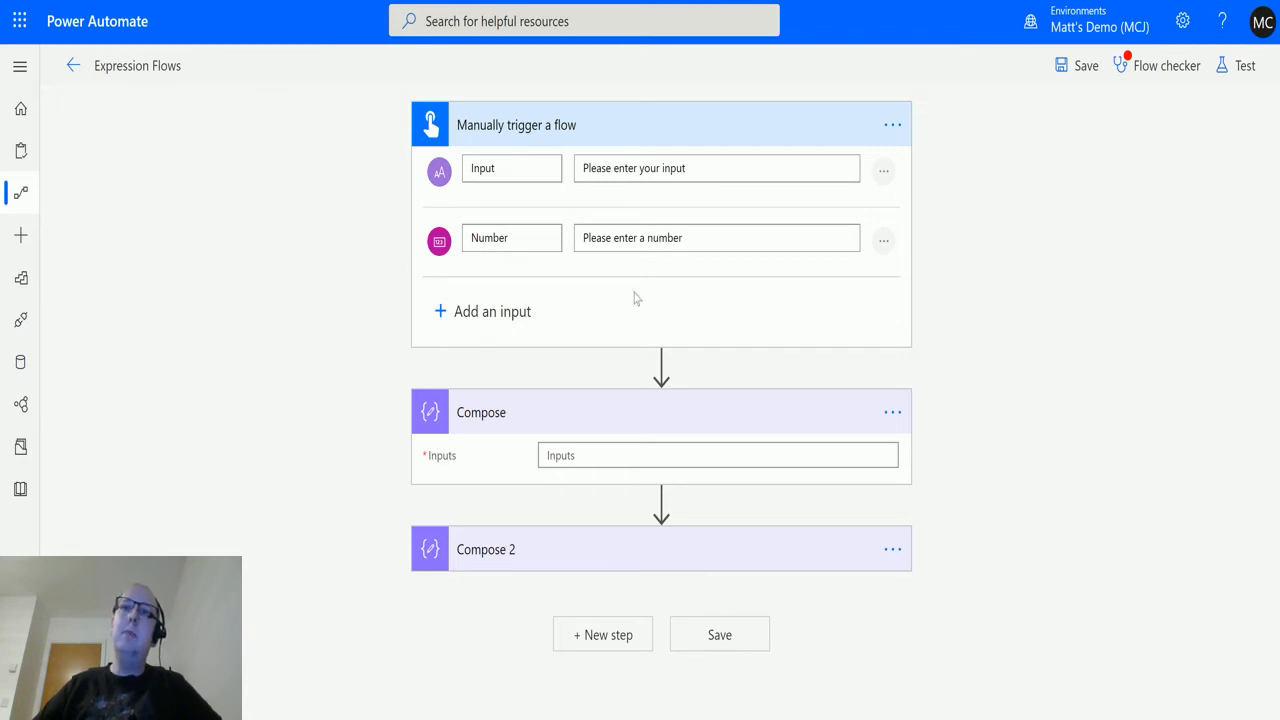
mouse_move(454, 283)
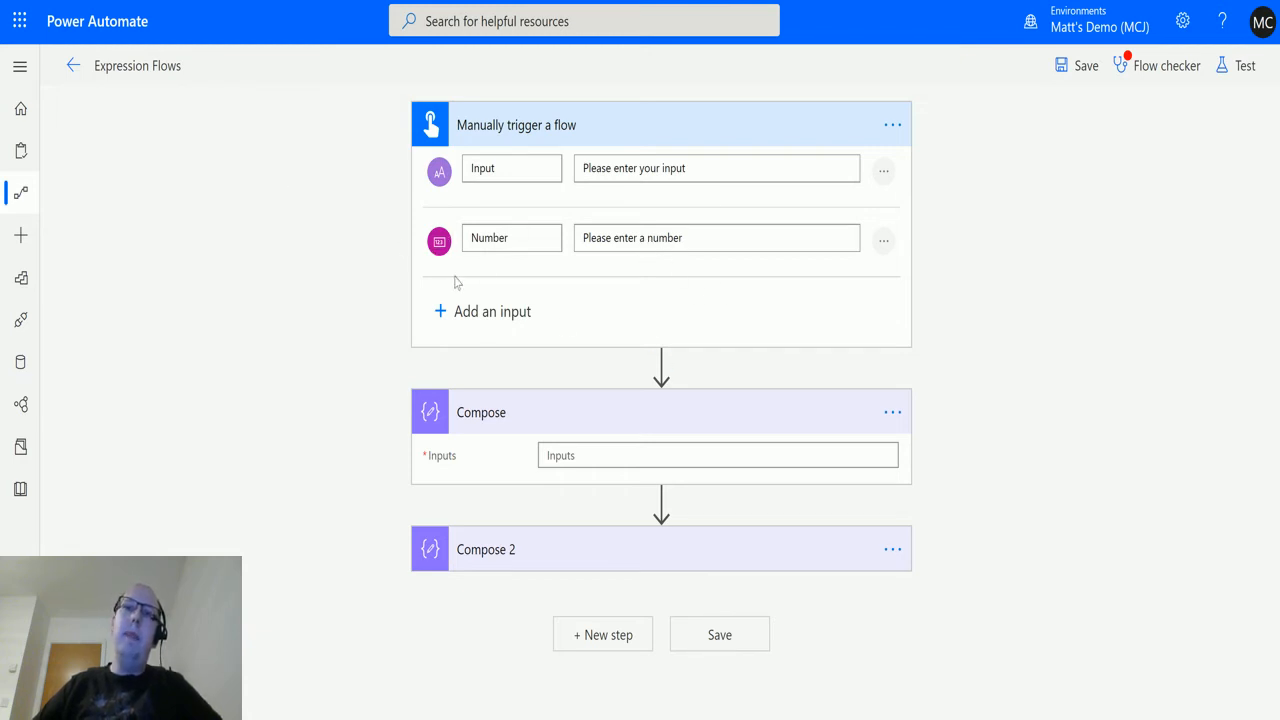
mouse_move(548, 228)
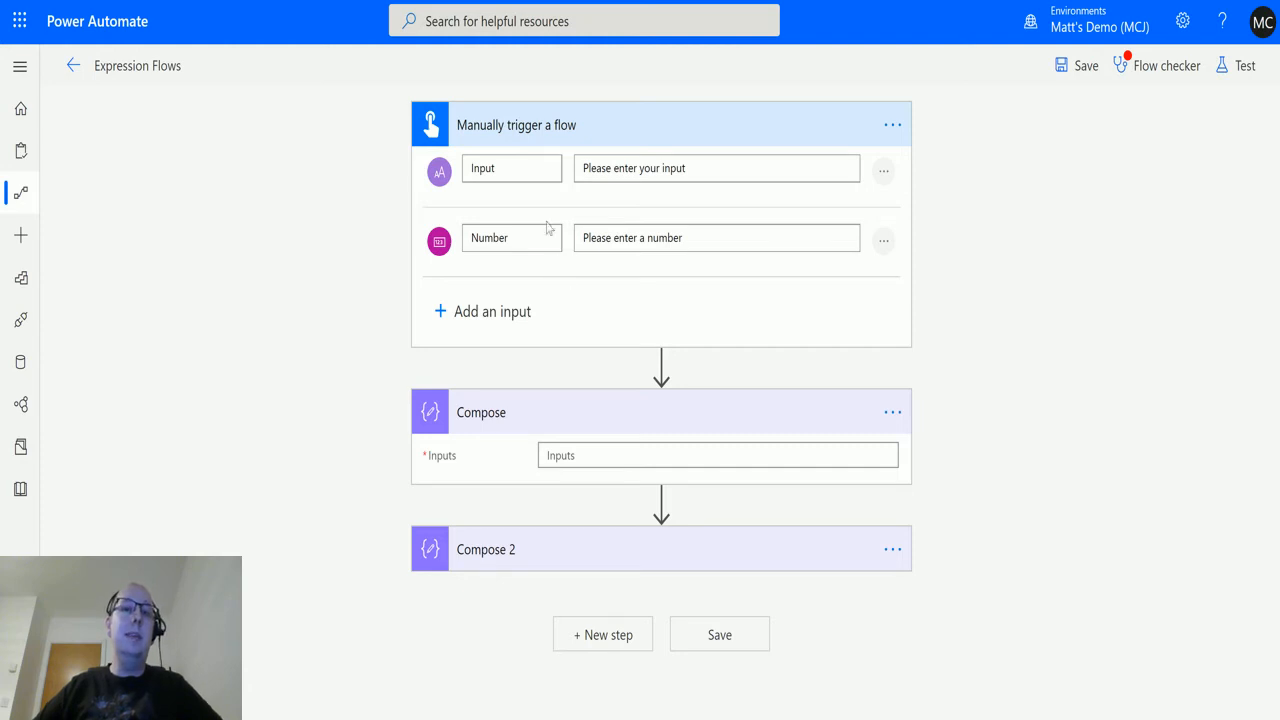
mouse_move(442, 235)
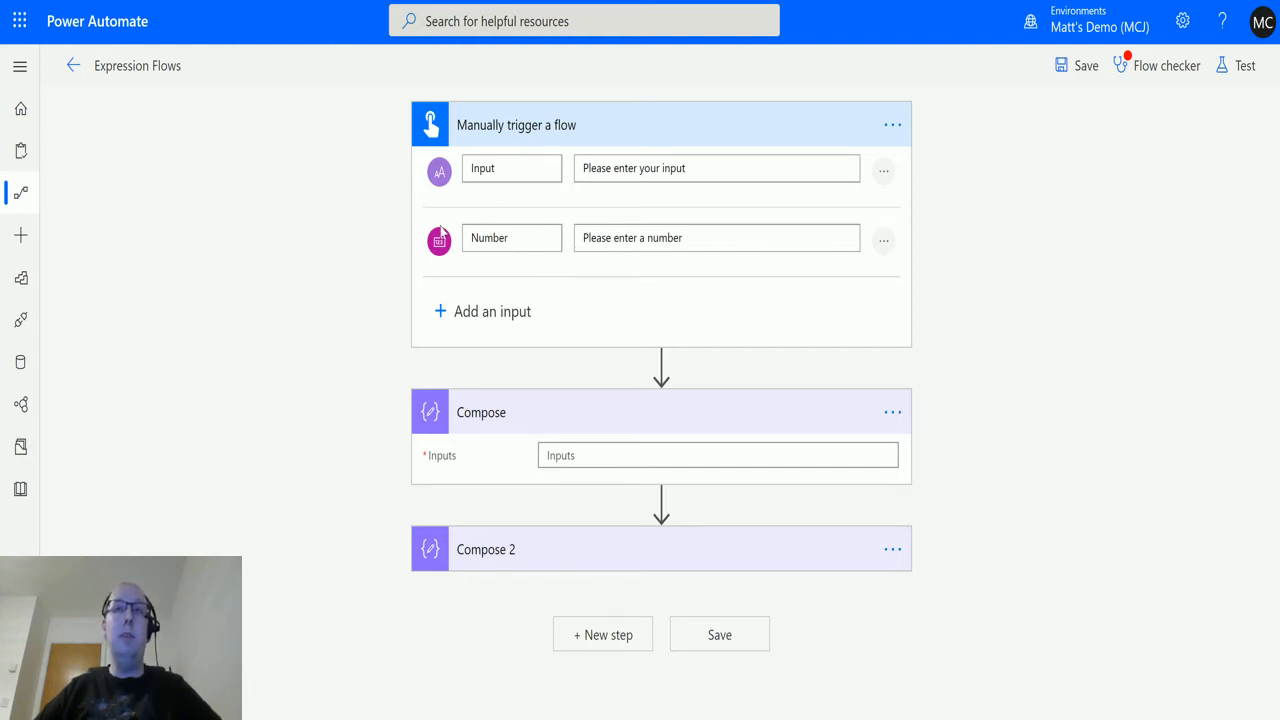
mouse_move(560, 199)
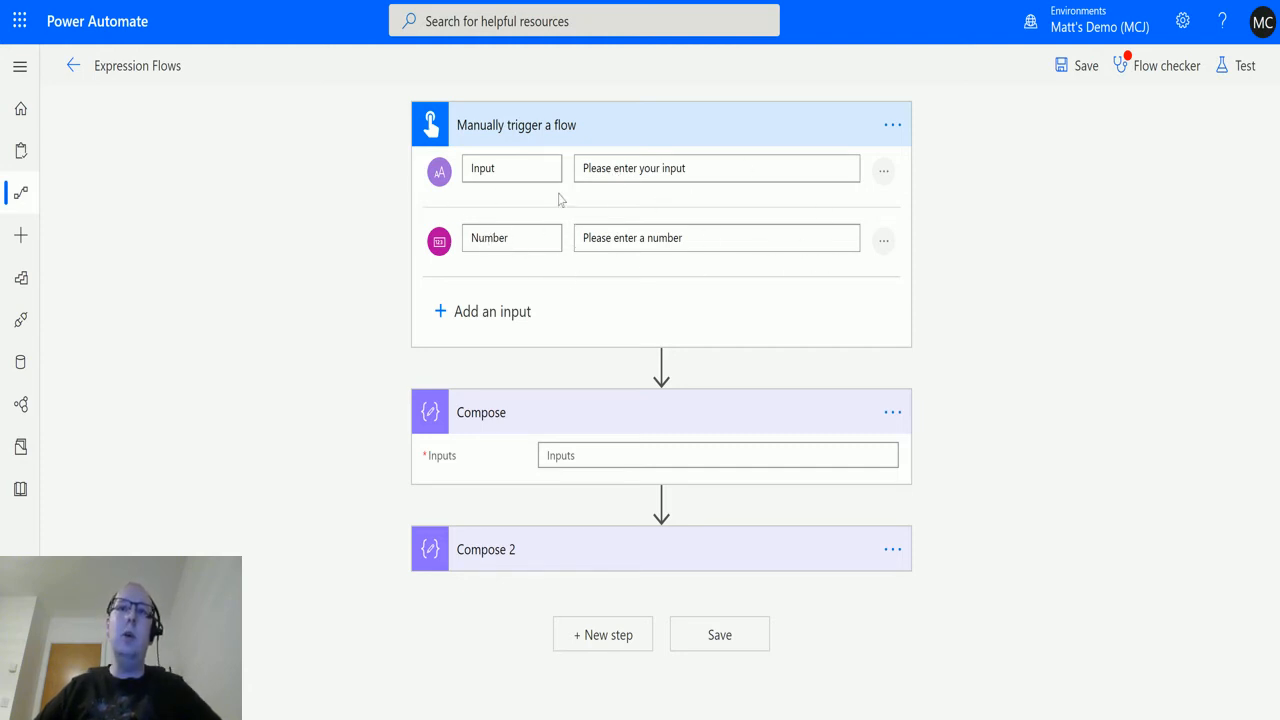
mouse_move(655, 238)
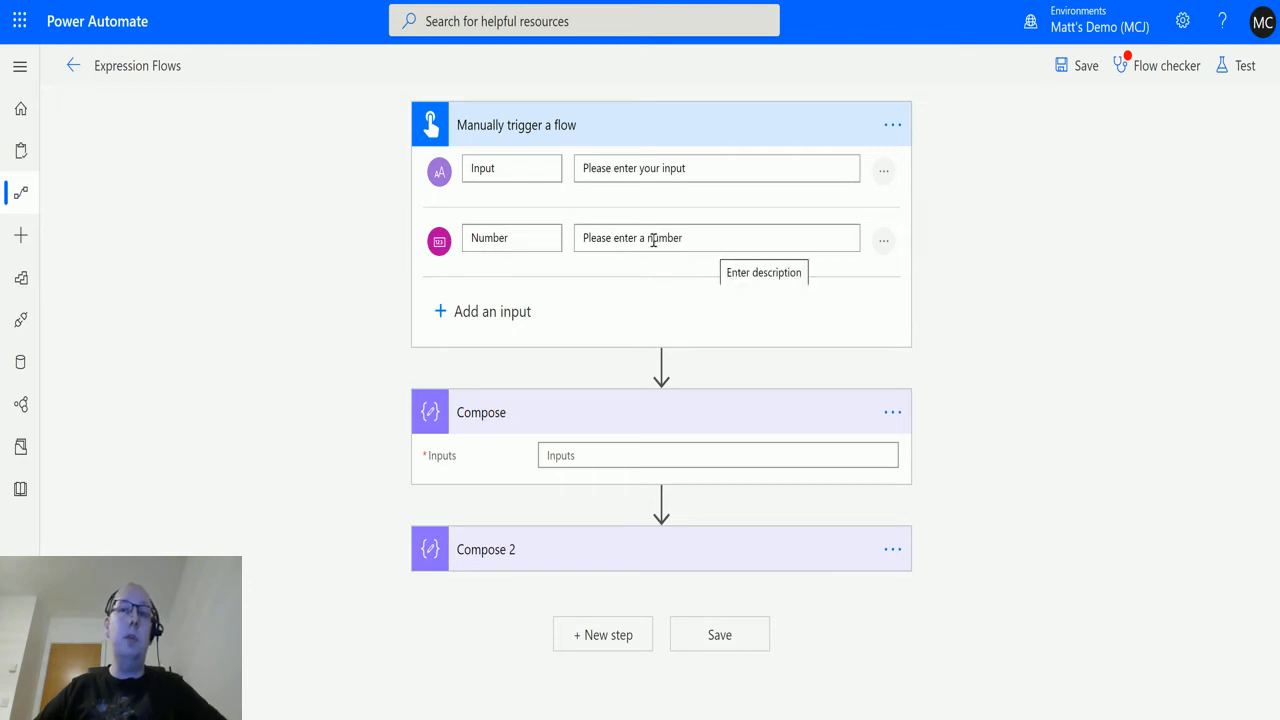
mouse_move(508, 218)
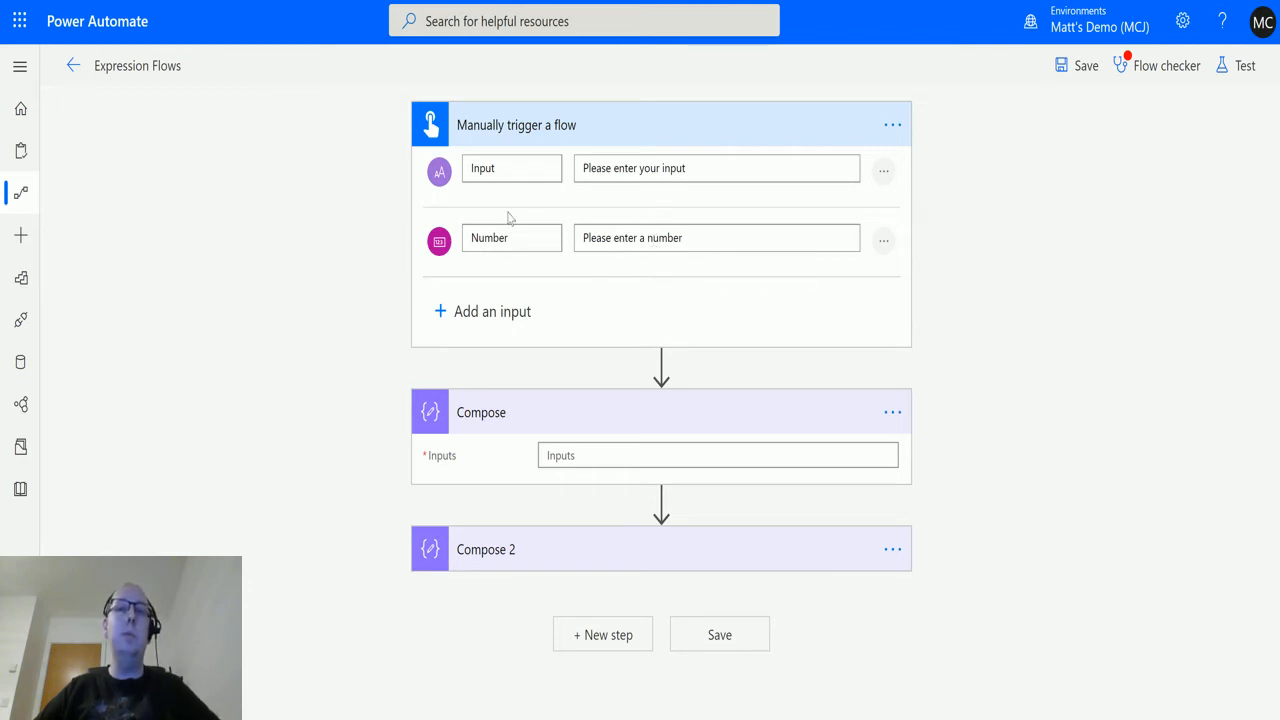
mouse_move(610, 477)
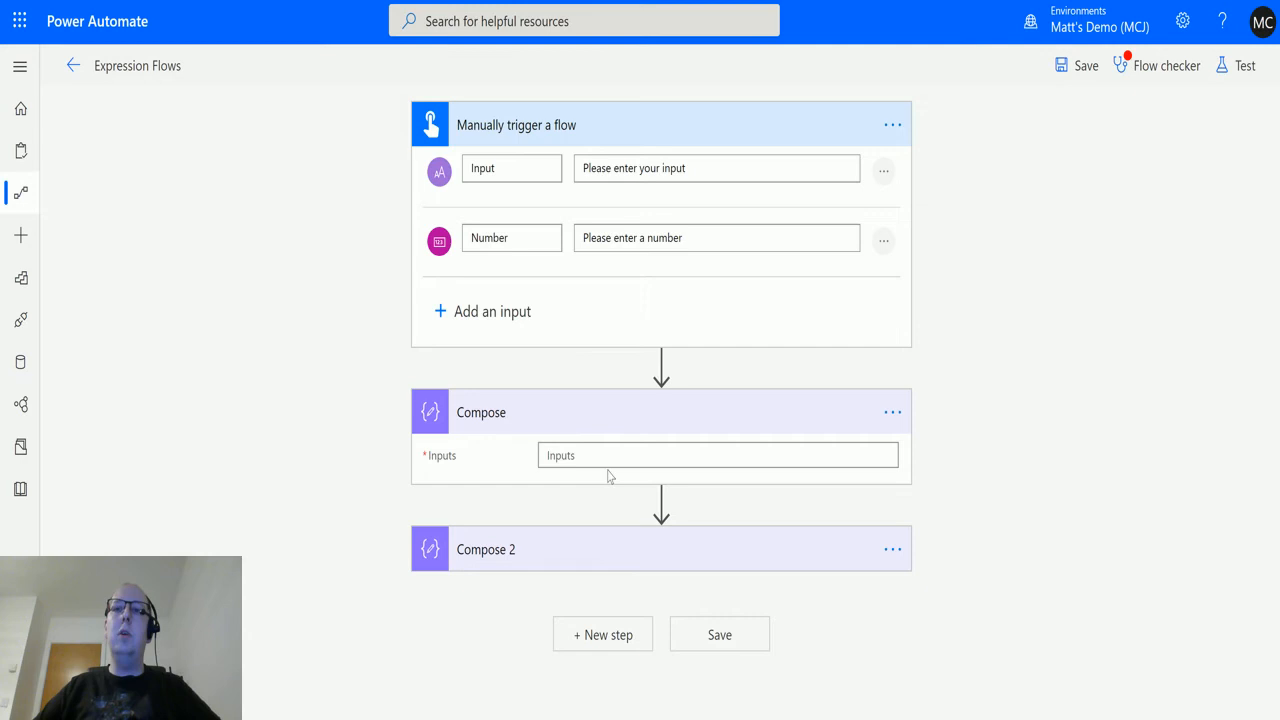
- Set the Compose input to a base64() expression wrapping the trigger's Input token
left_click(717, 455)
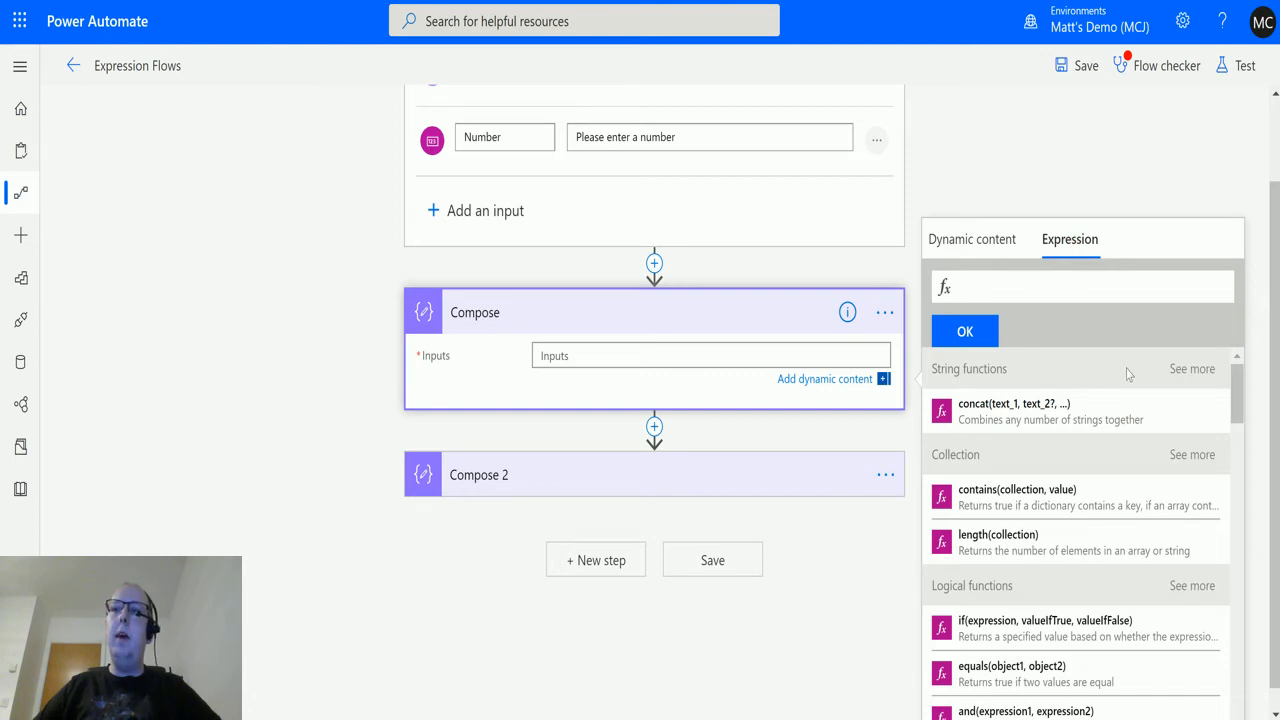
scroll("down", 3)
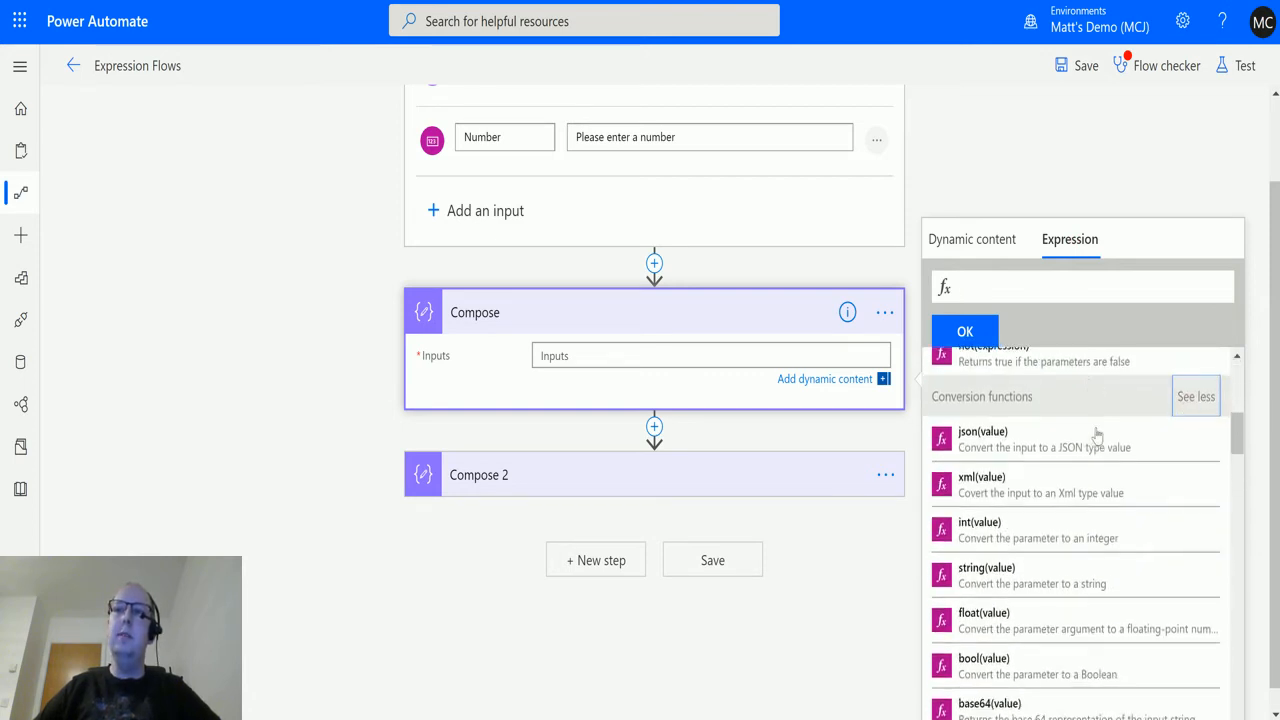
scroll("down", 3)
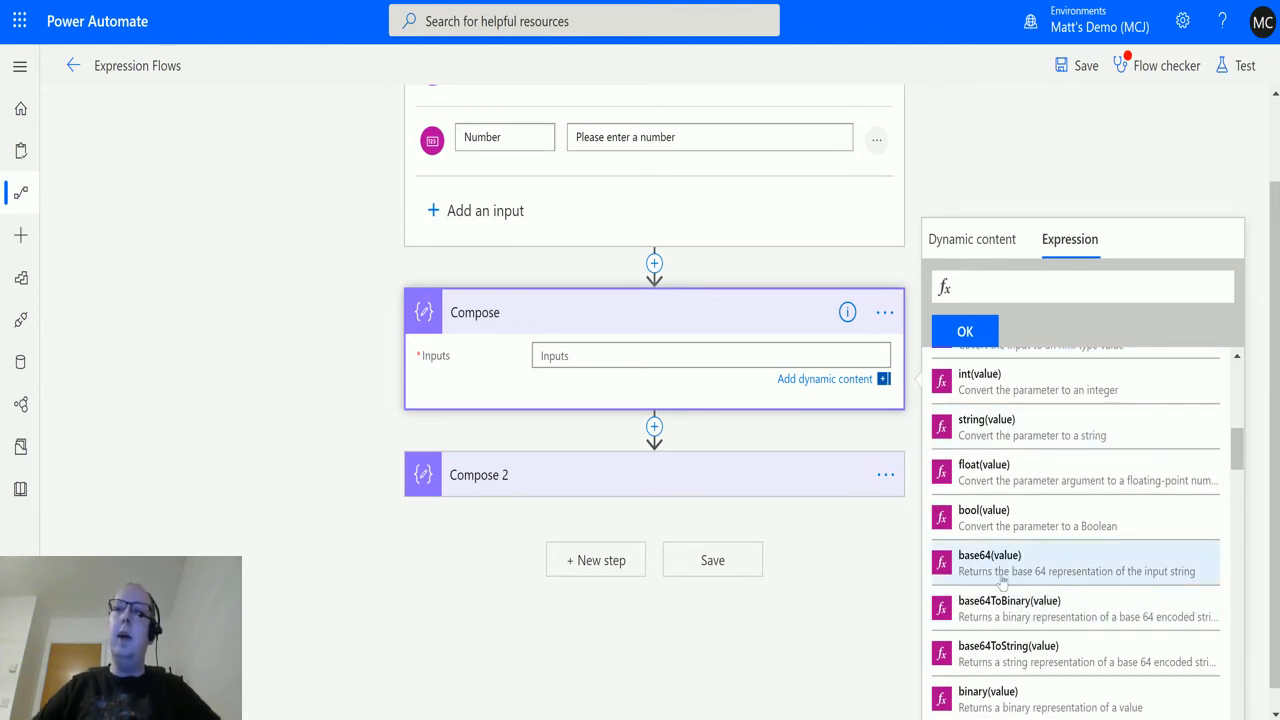
mouse_move(1048, 587)
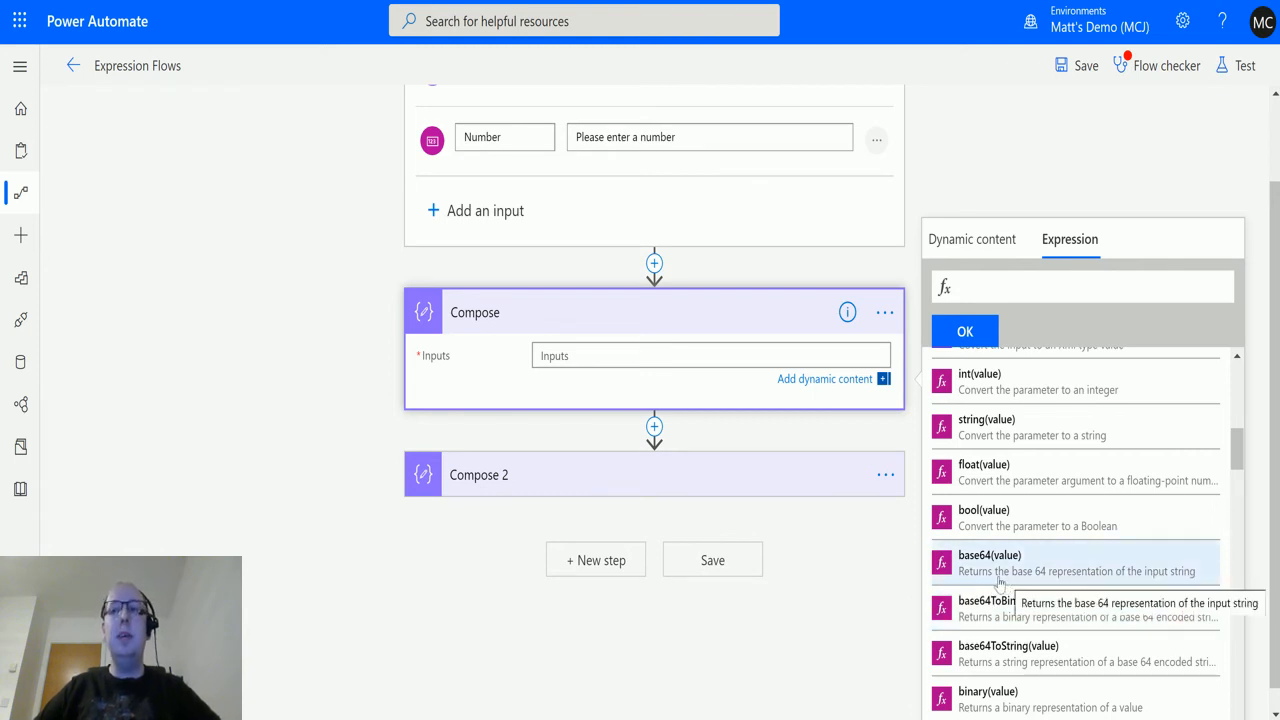
mouse_move(1117, 571)
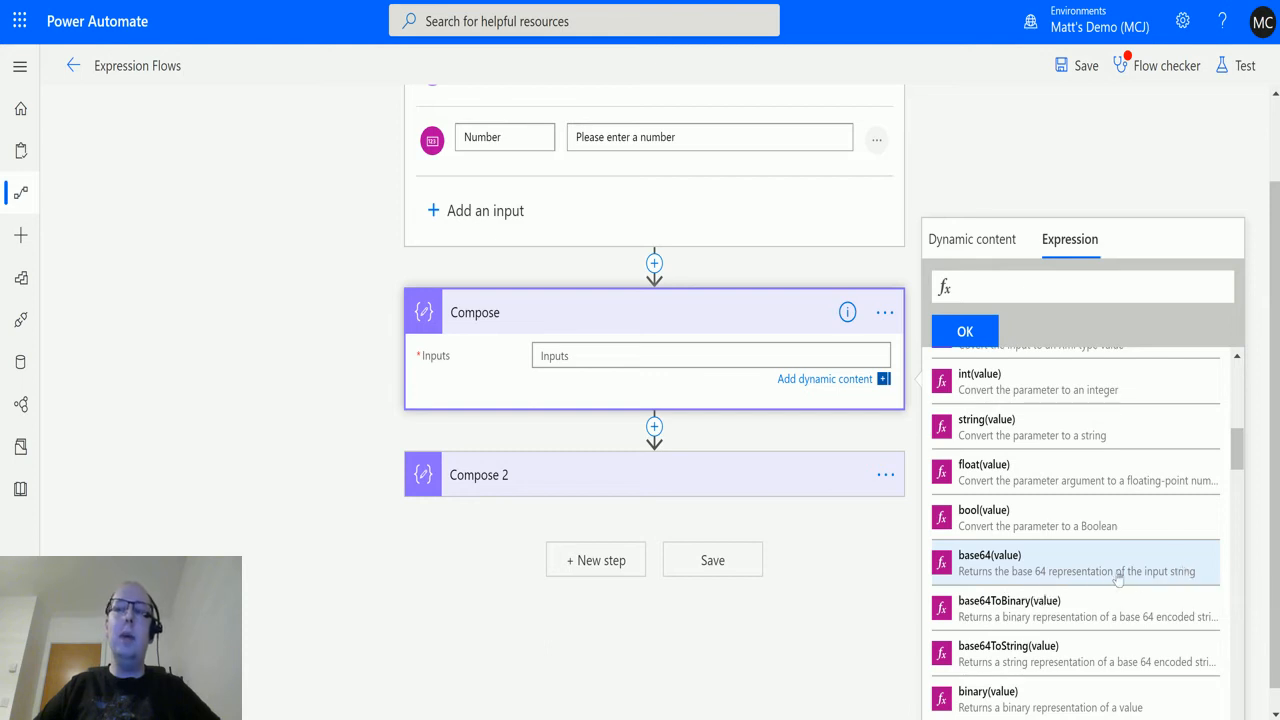
mouse_move(1065, 608)
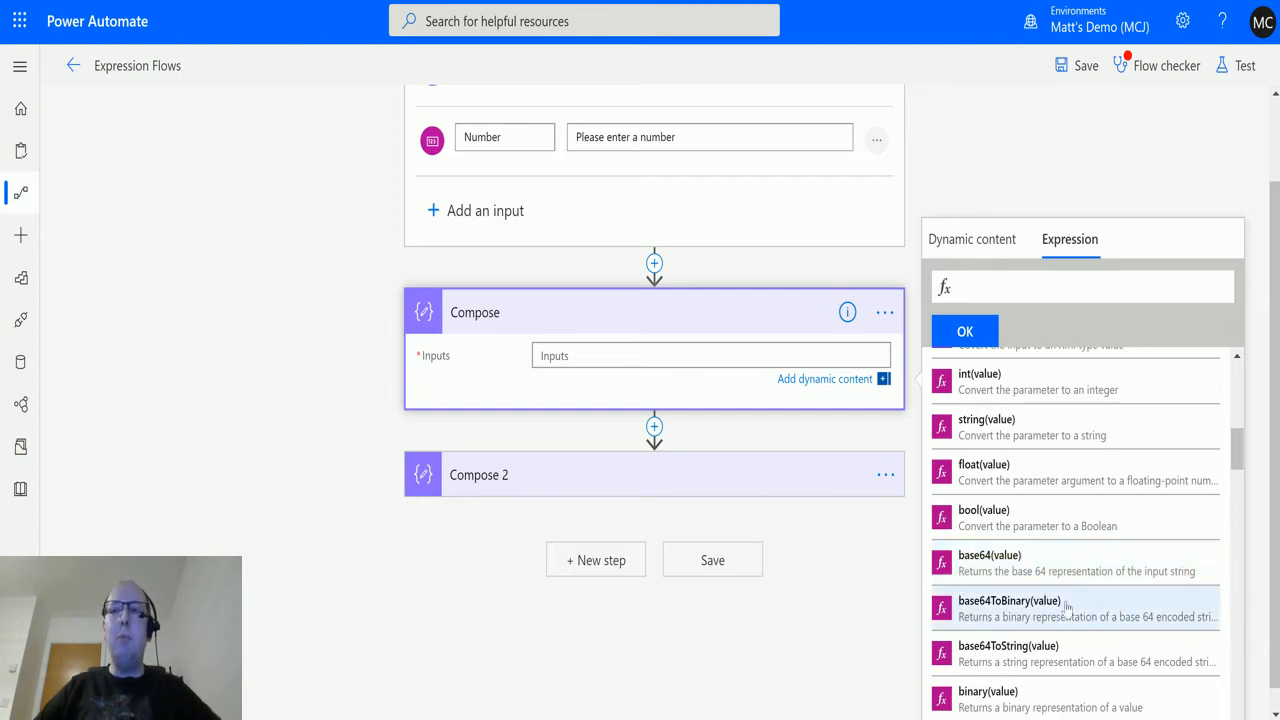
mouse_move(1050, 563)
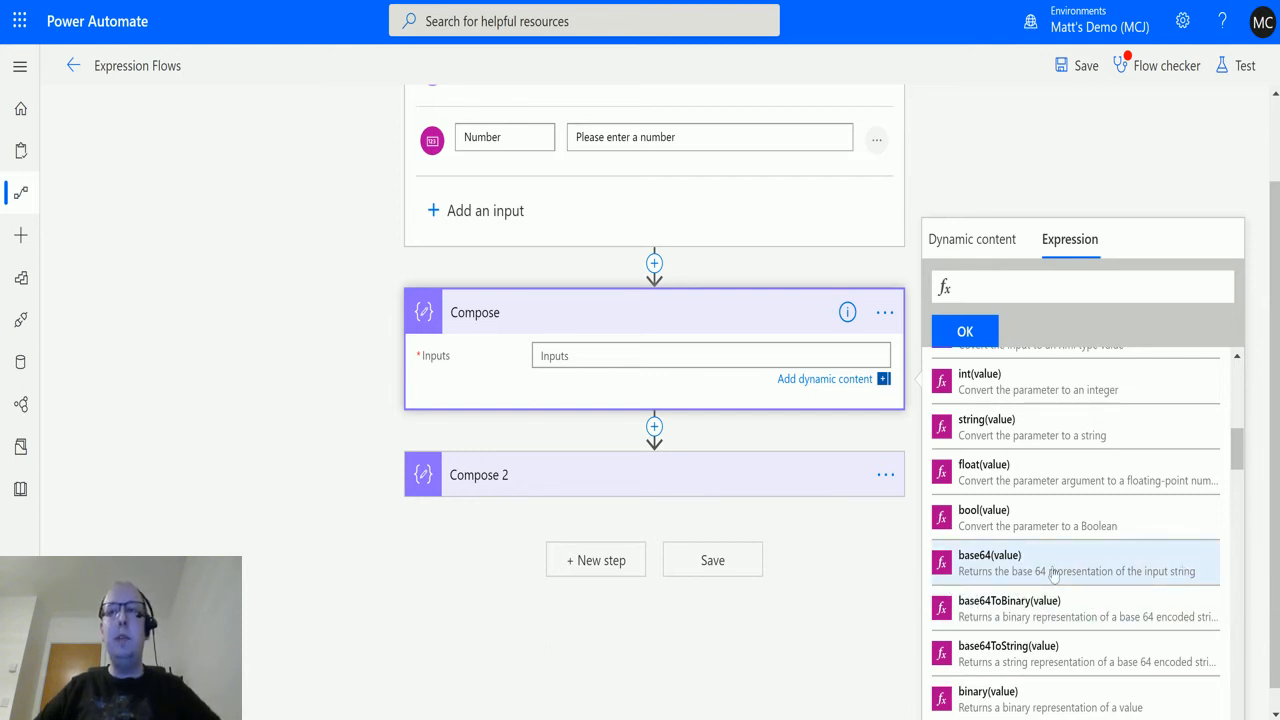
mouse_move(1055, 571)
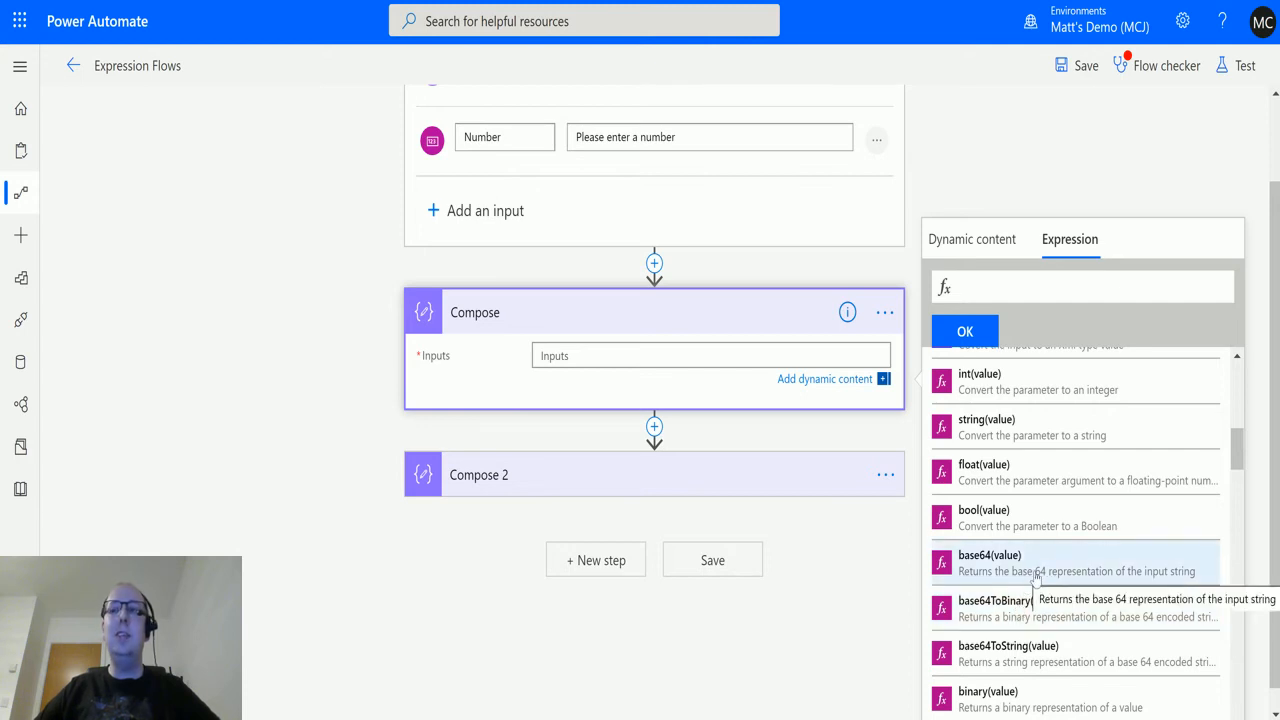
mouse_move(1016, 562)
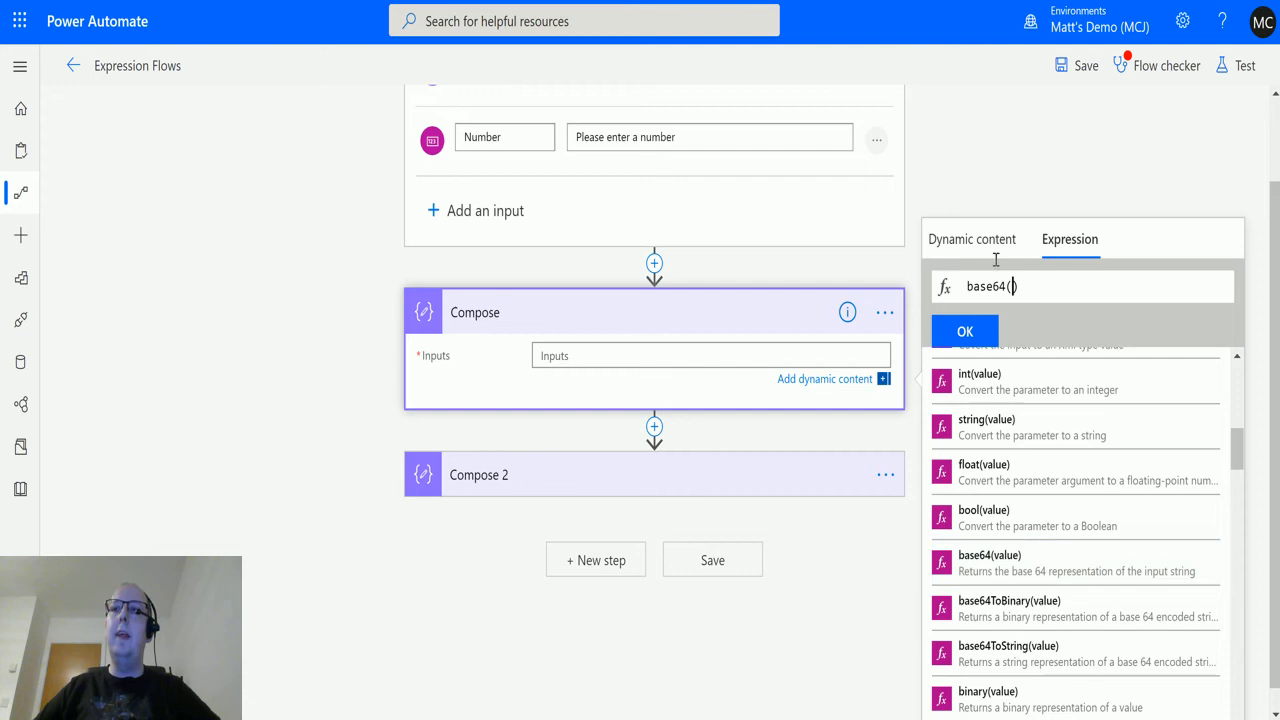
left_click(971, 239)
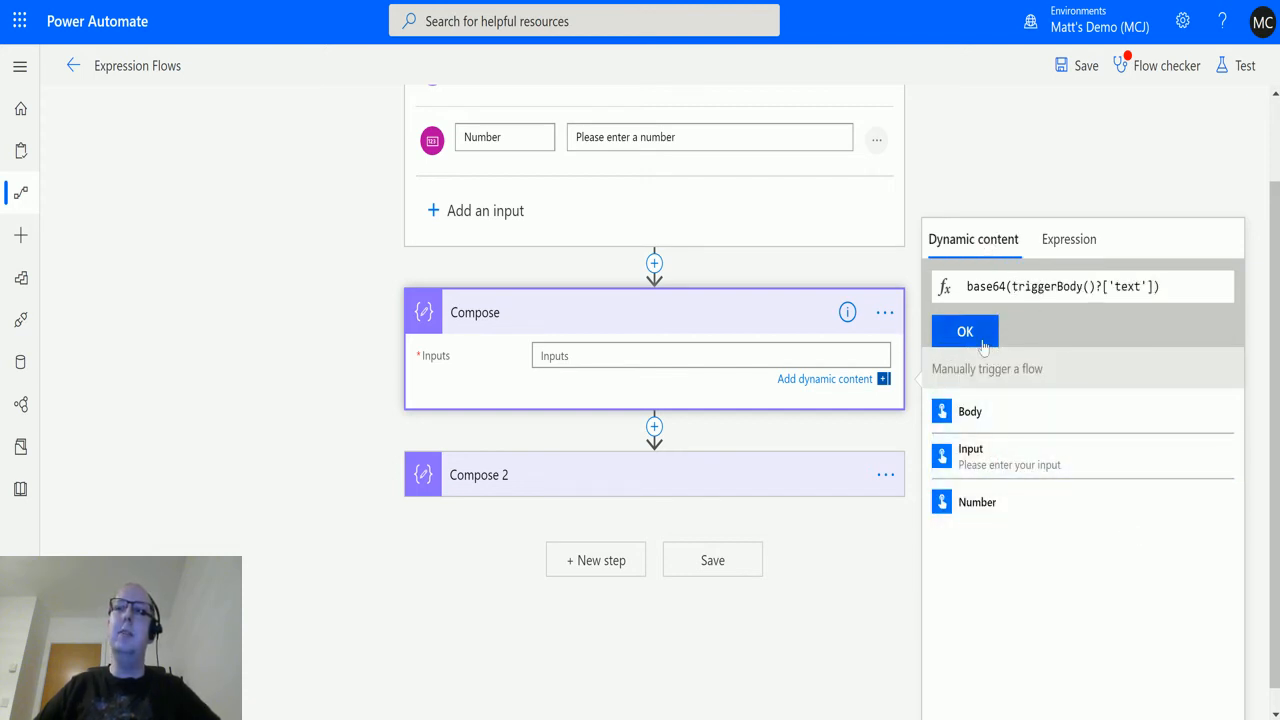
left_click(964, 331)
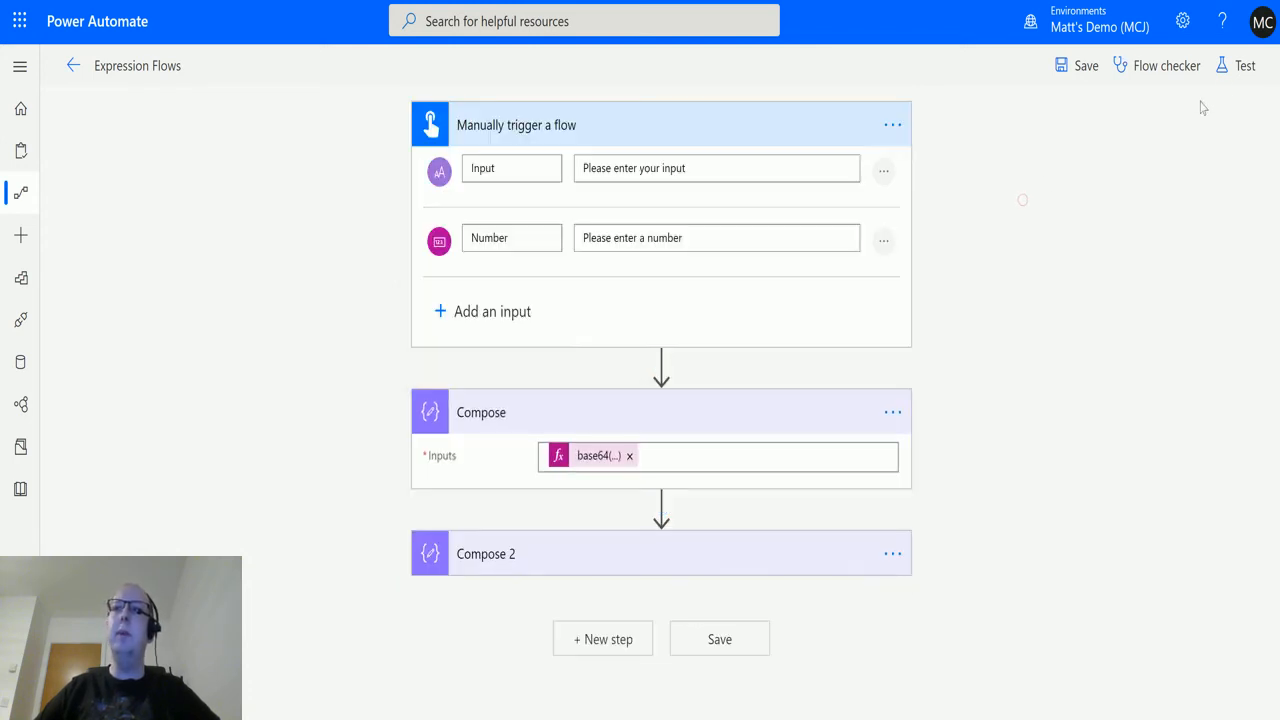
- Save the flow and run a manual test with input 'I have a bad feeling about this!'
left_click(1245, 65)
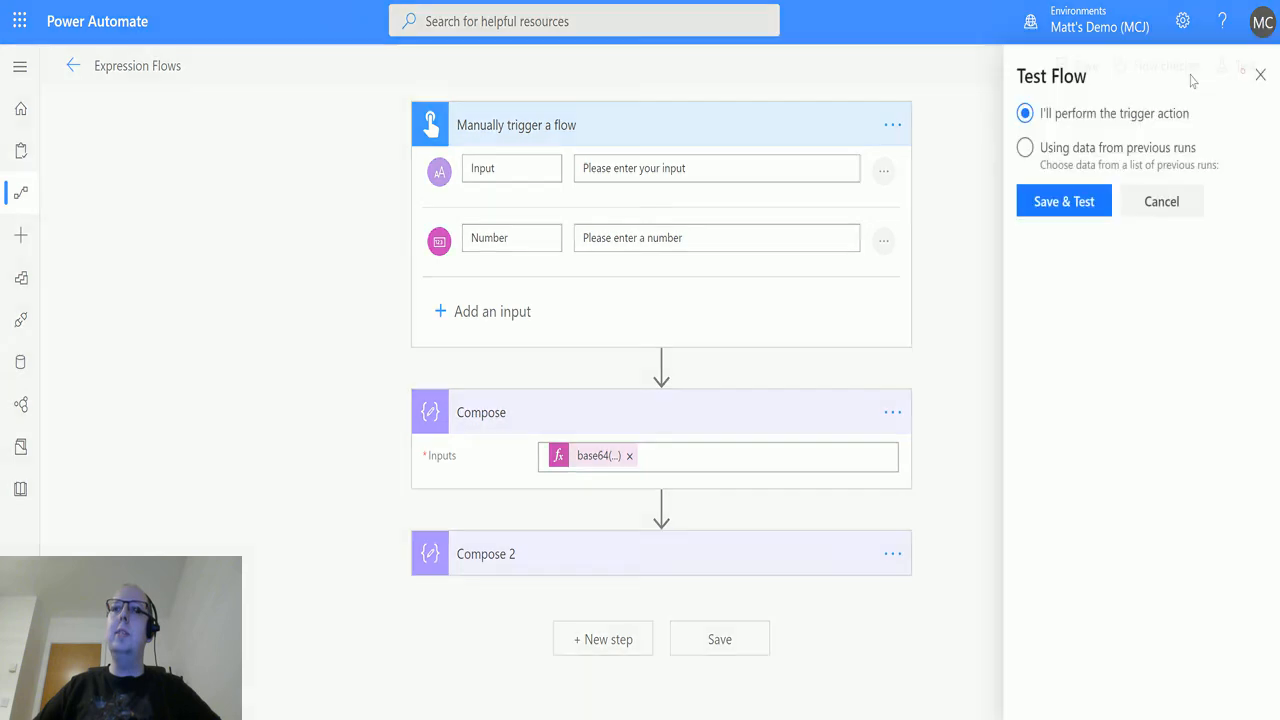
left_click(1063, 201)
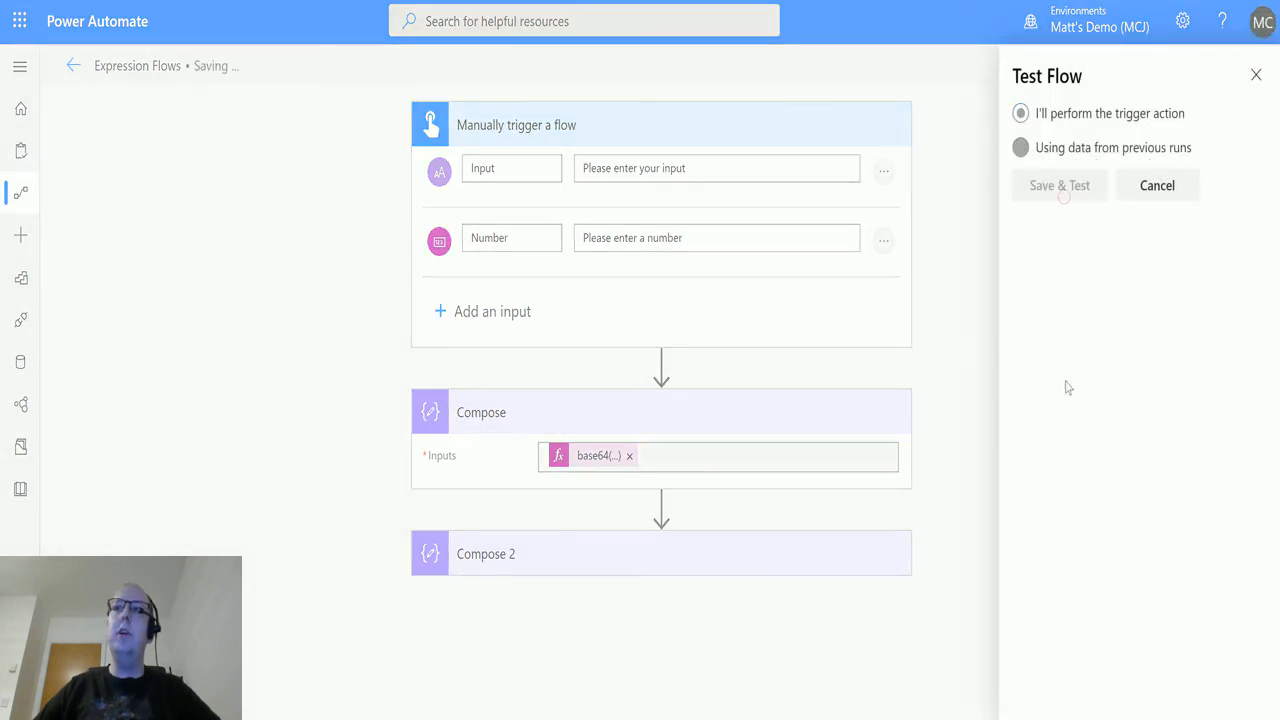
left_click(1059, 185)
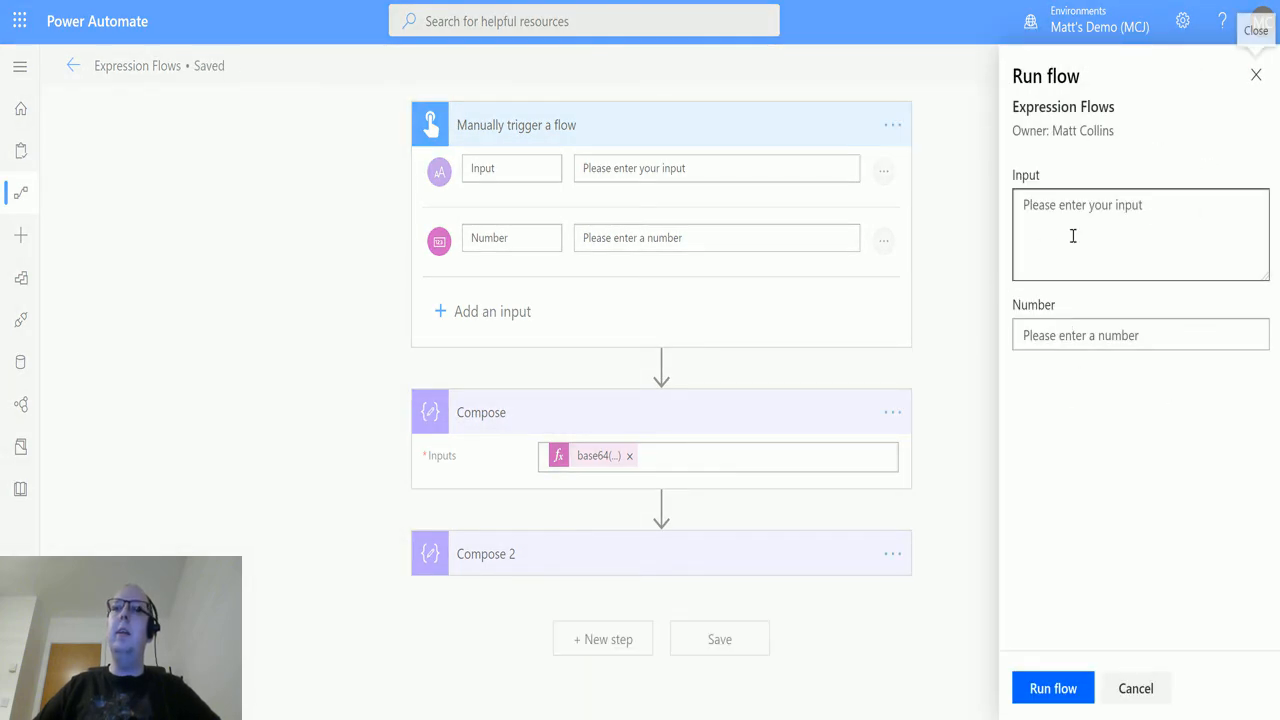
left_click(1140, 234)
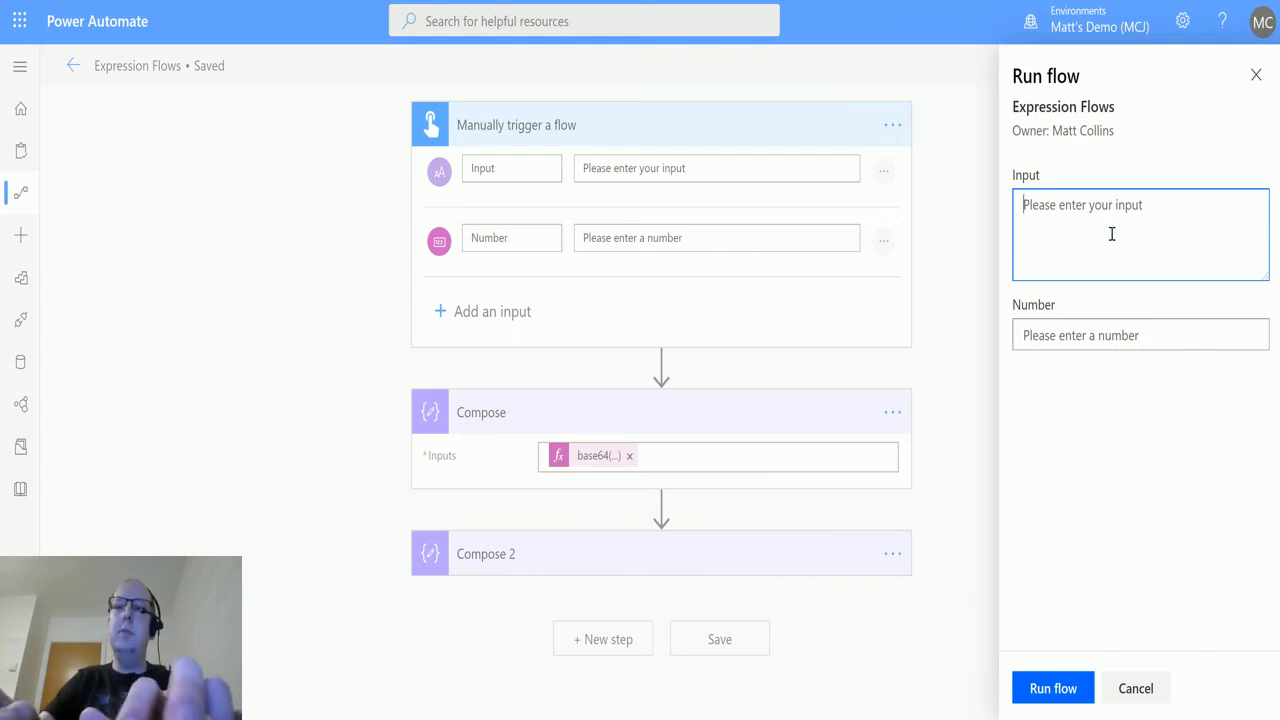
type("I have a bad f")
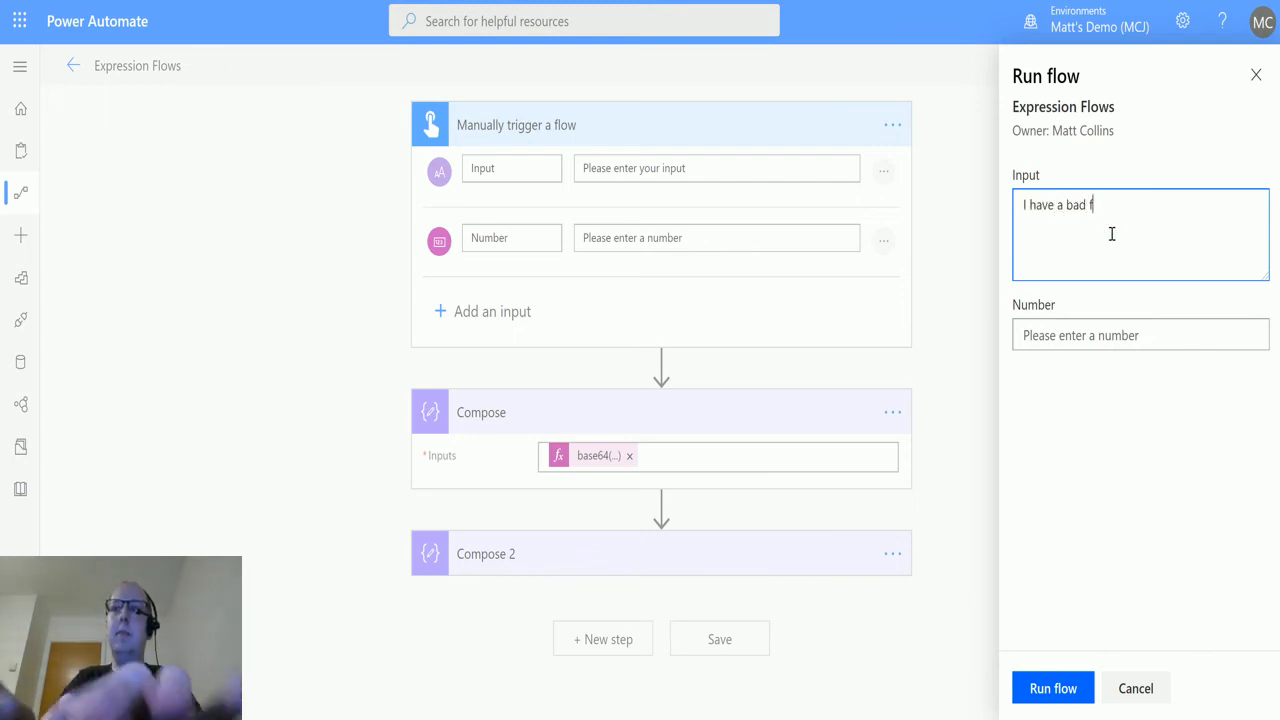
type("eeling about this!")
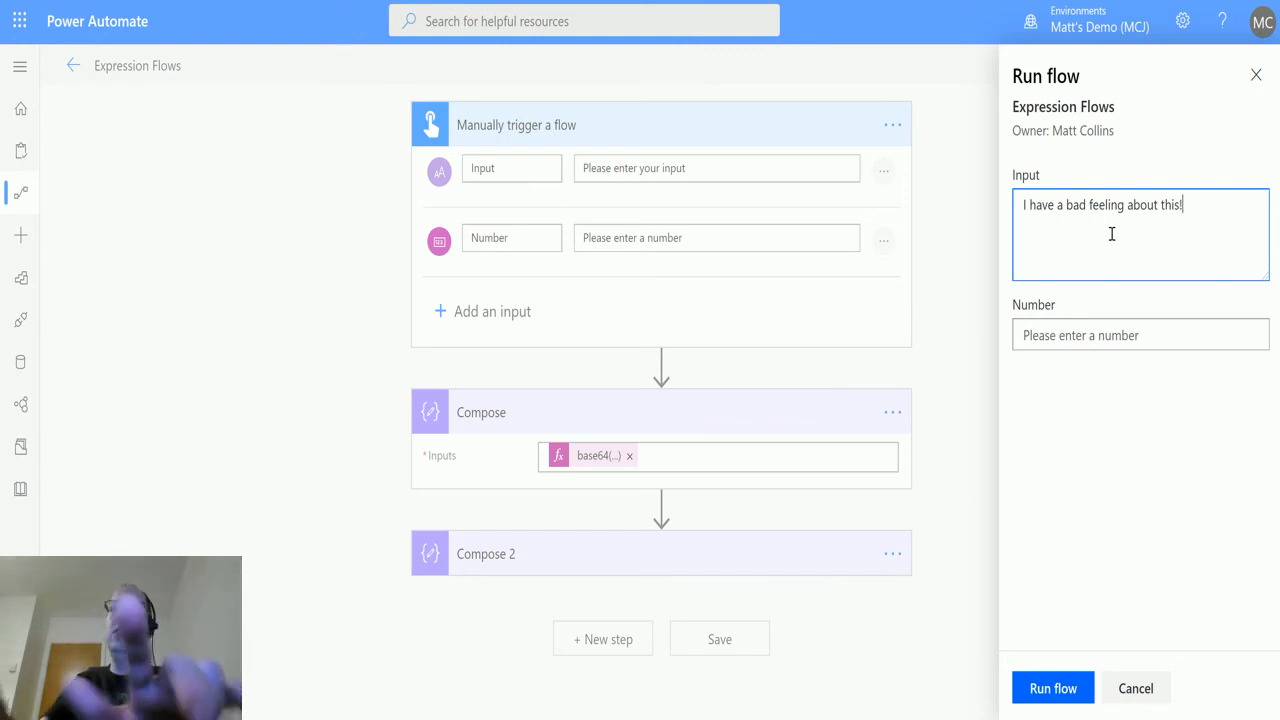
mouse_move(1053, 688)
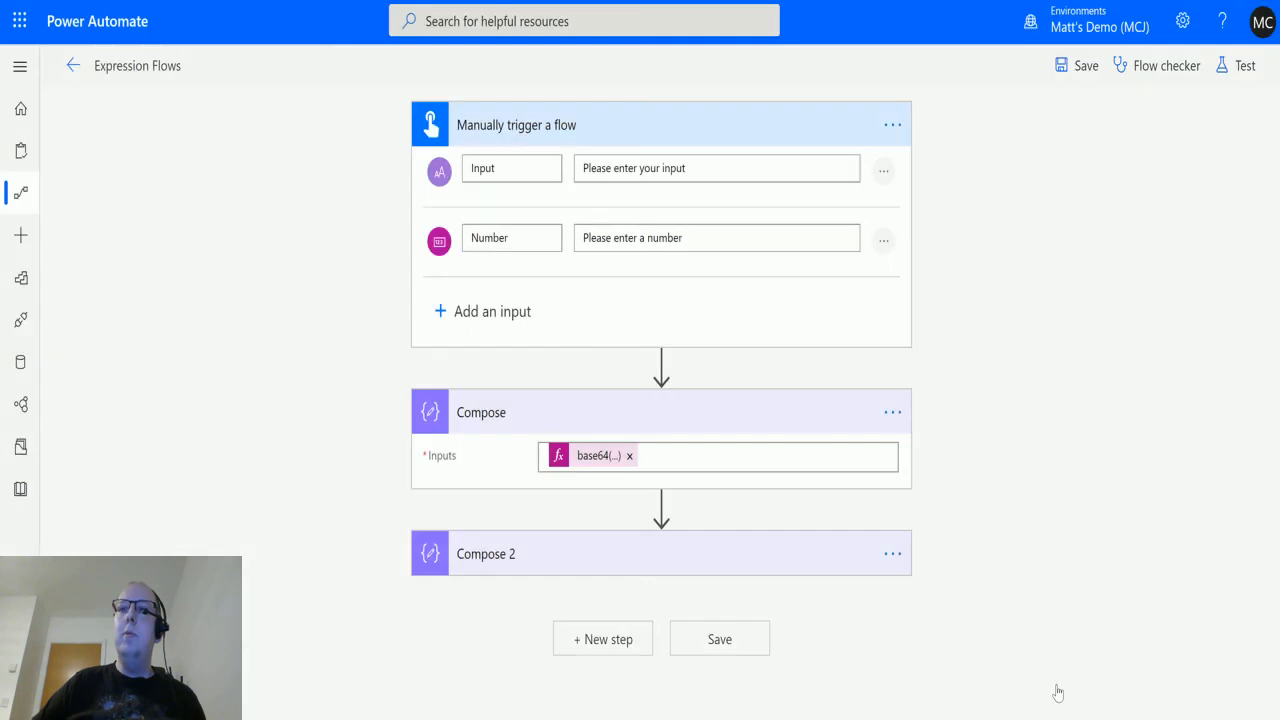
- Open the completed run and expand the trigger to inspect inputs and the base64 Compose output
left_click(1244, 65)
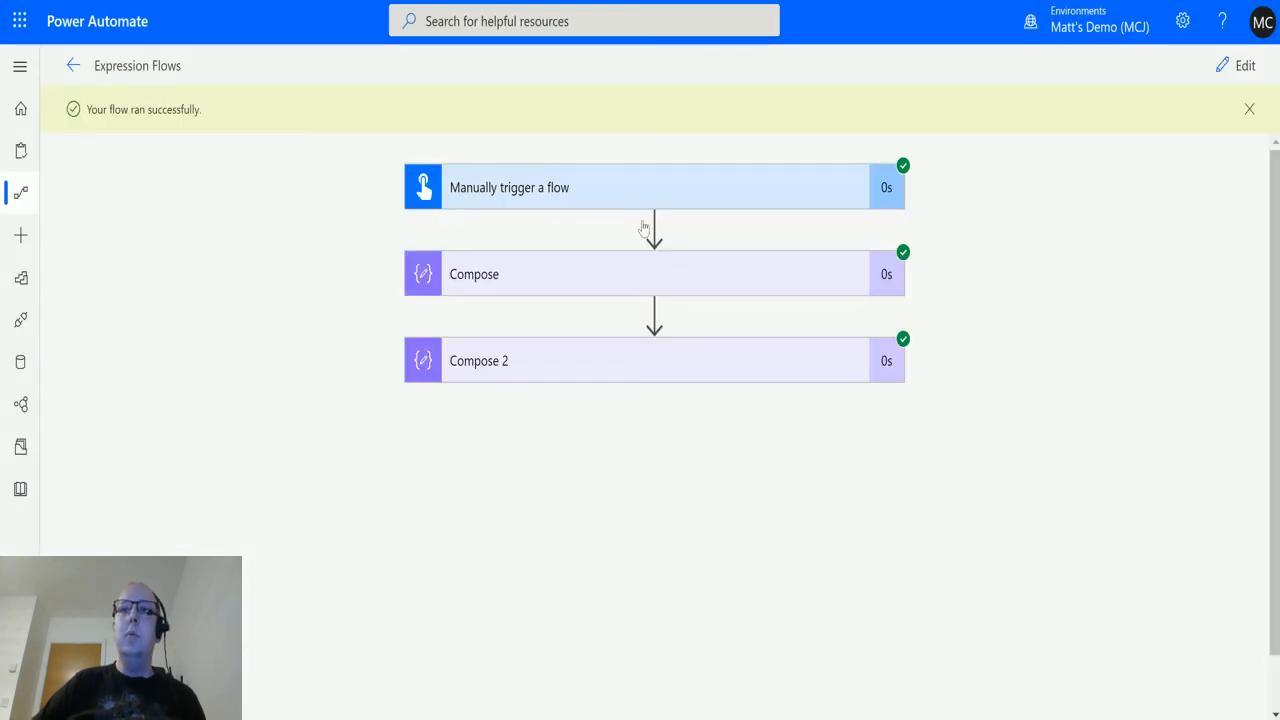
left_click(650, 187)
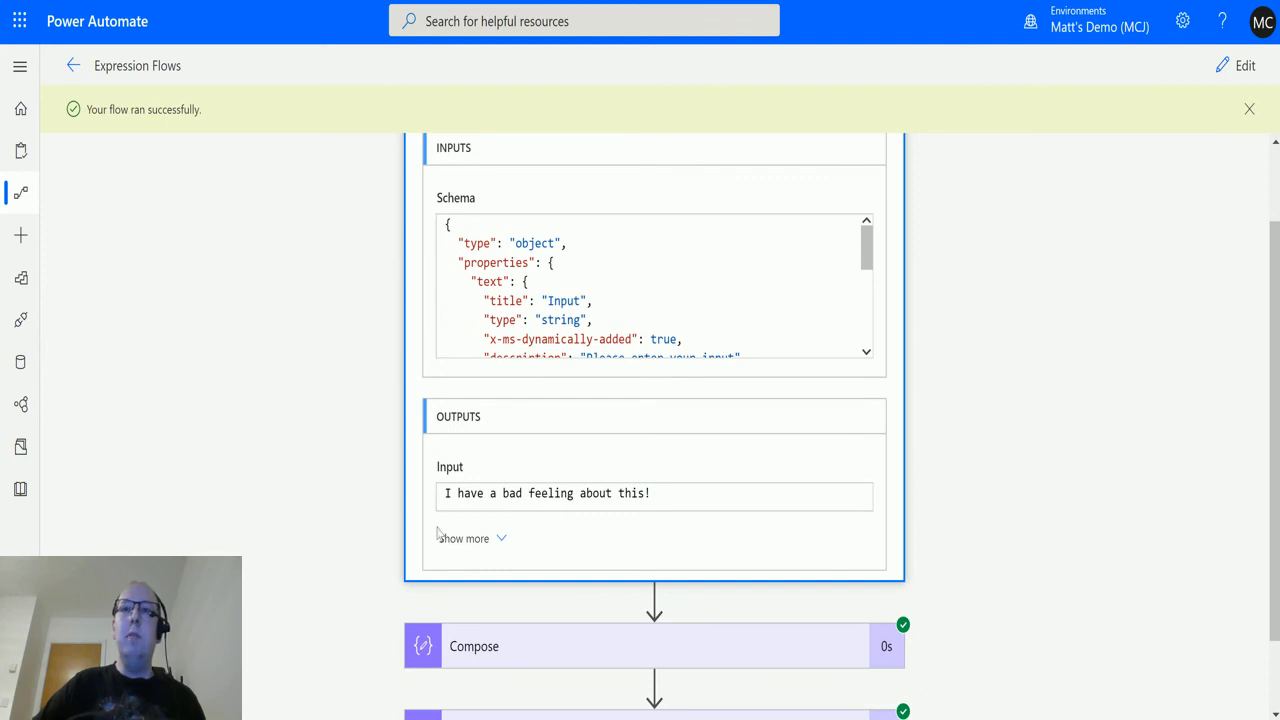
mouse_move(442, 505)
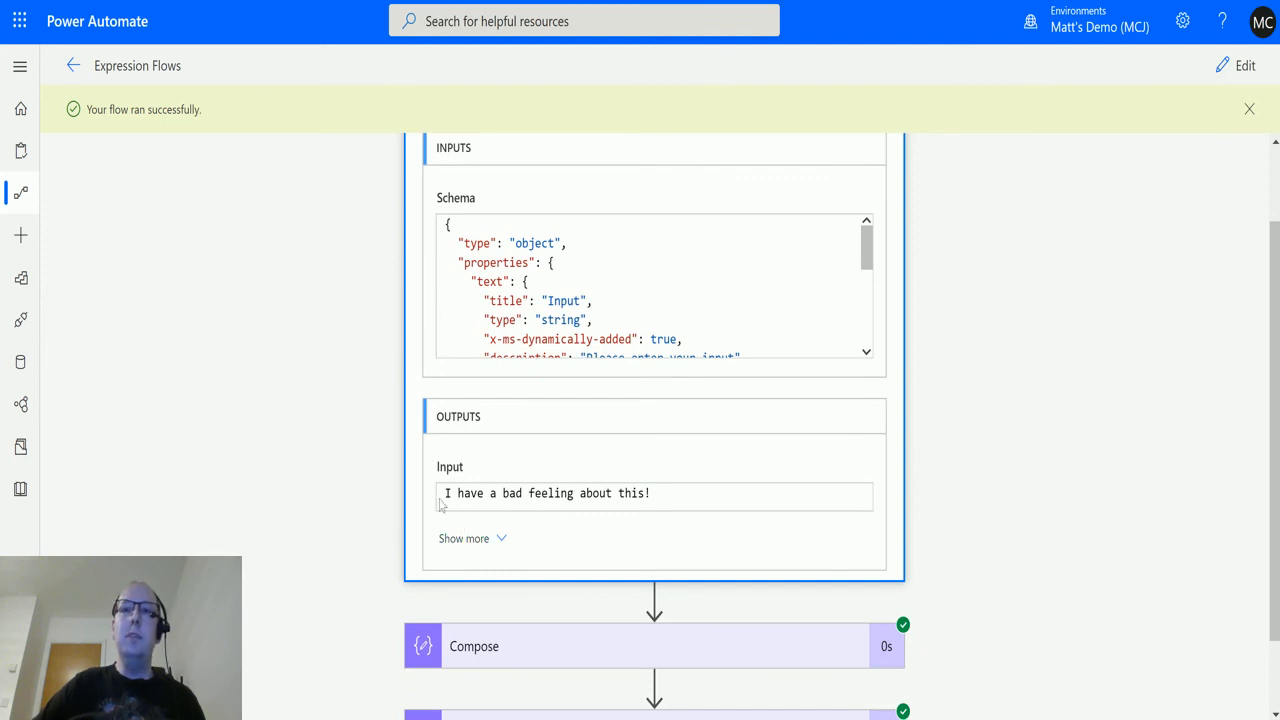
scroll("down", 3)
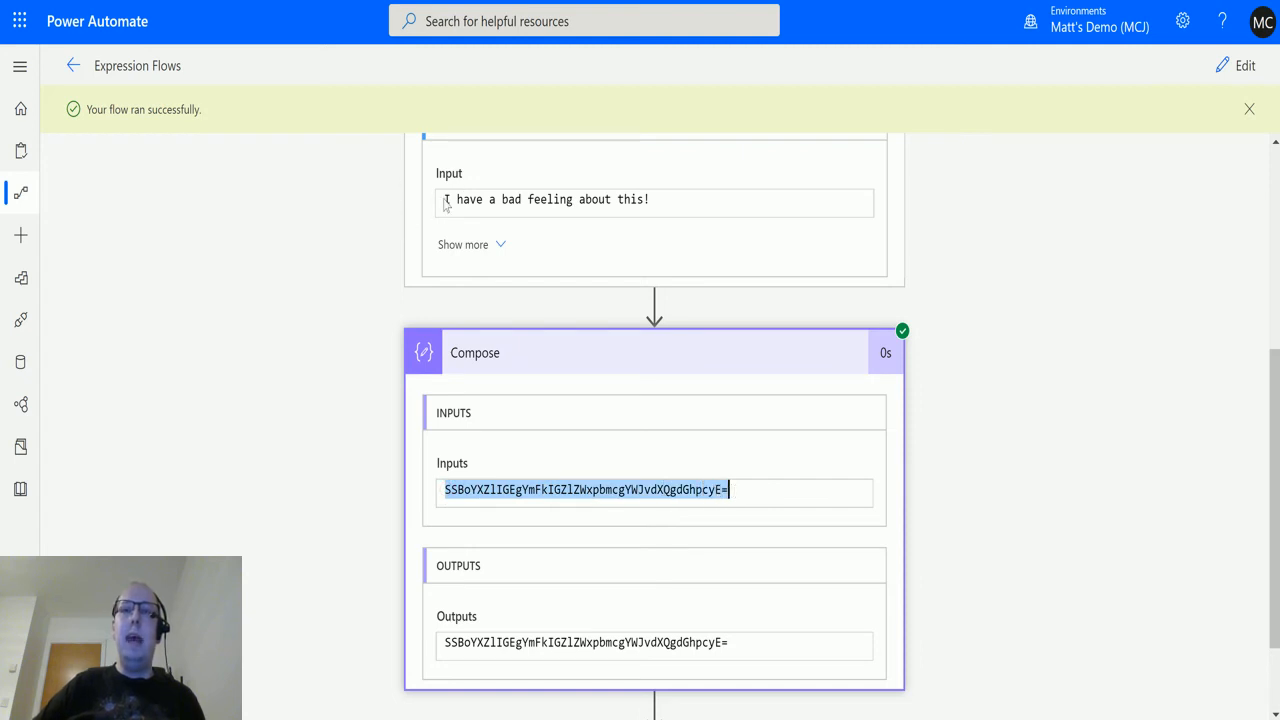
mouse_move(540, 585)
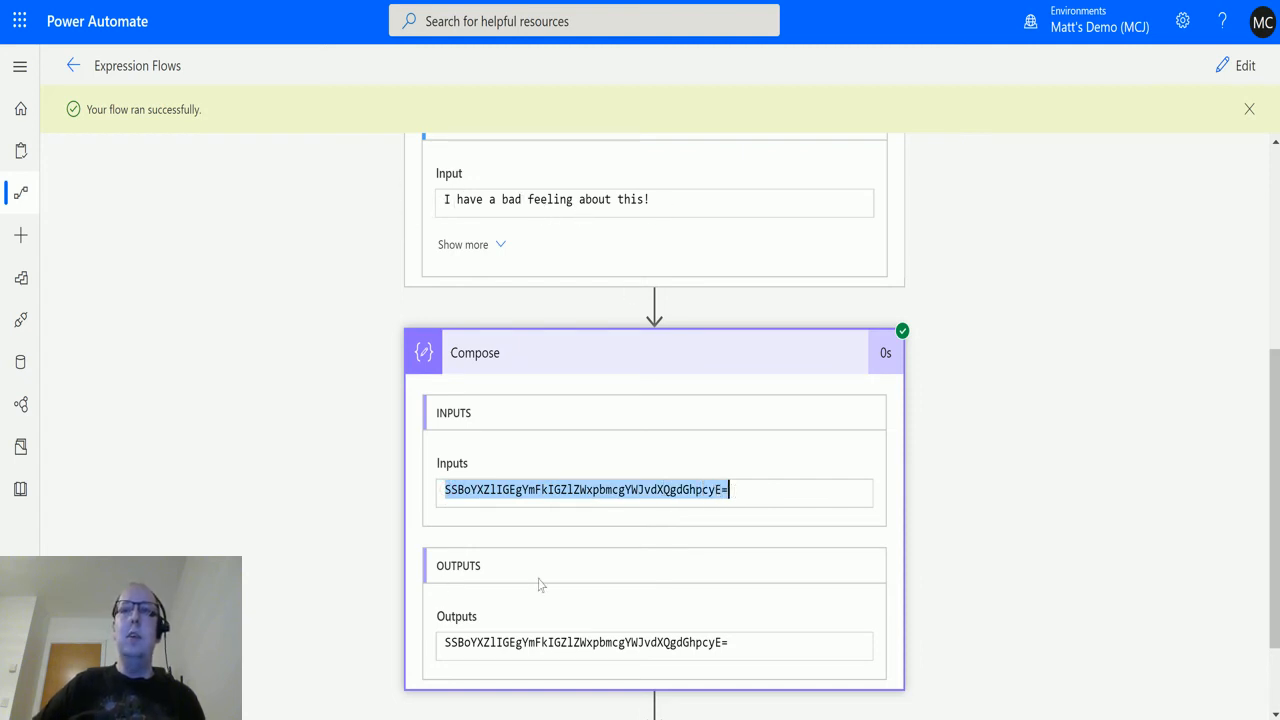
mouse_move(775, 528)
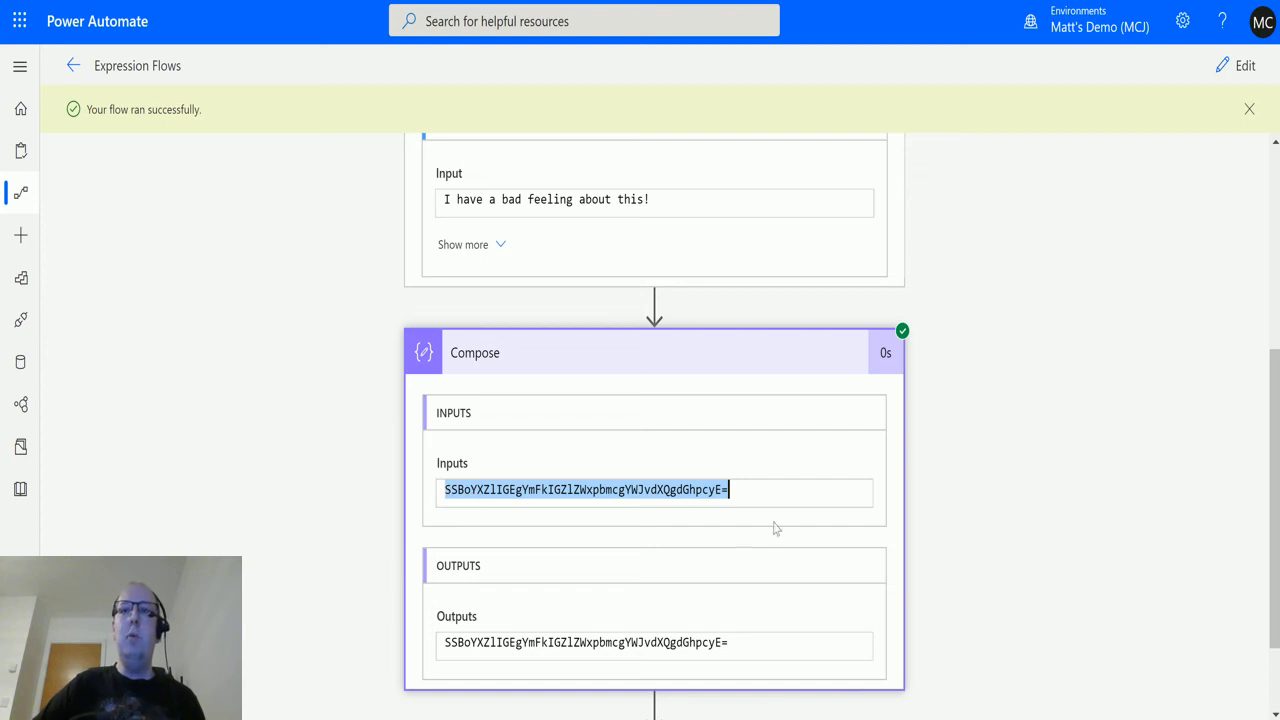
mouse_move(505, 448)
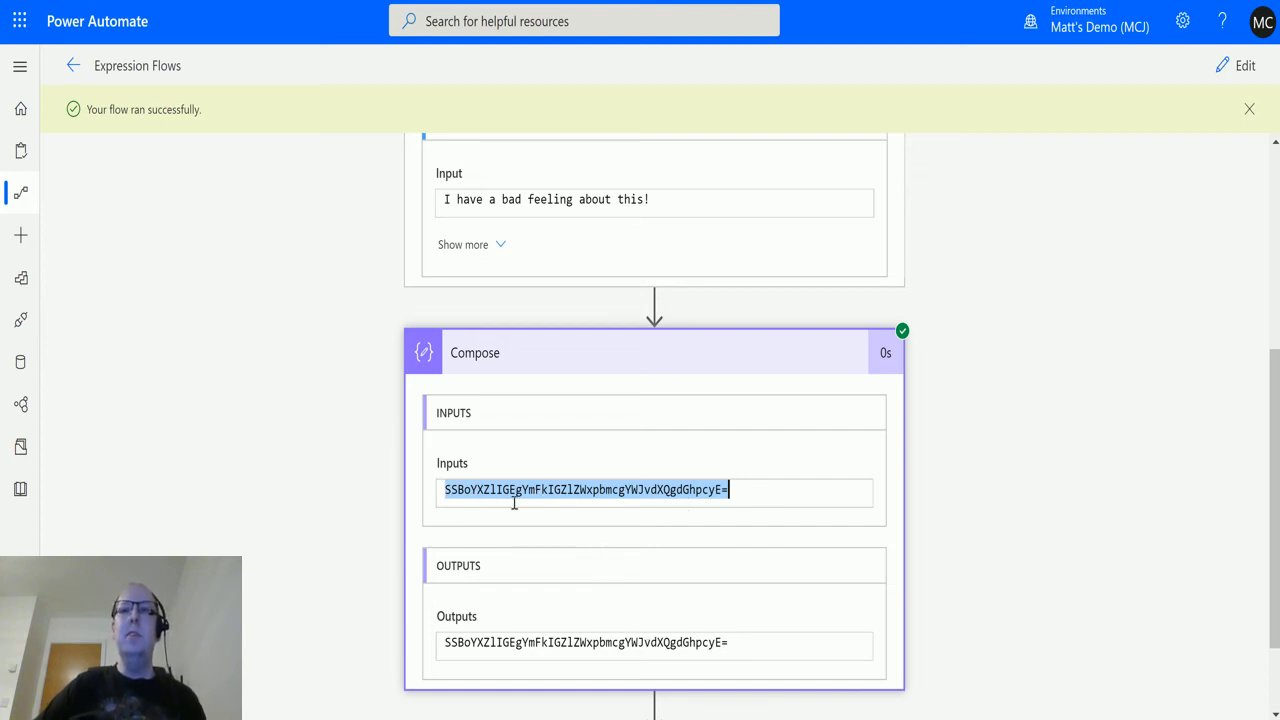
mouse_move(449, 542)
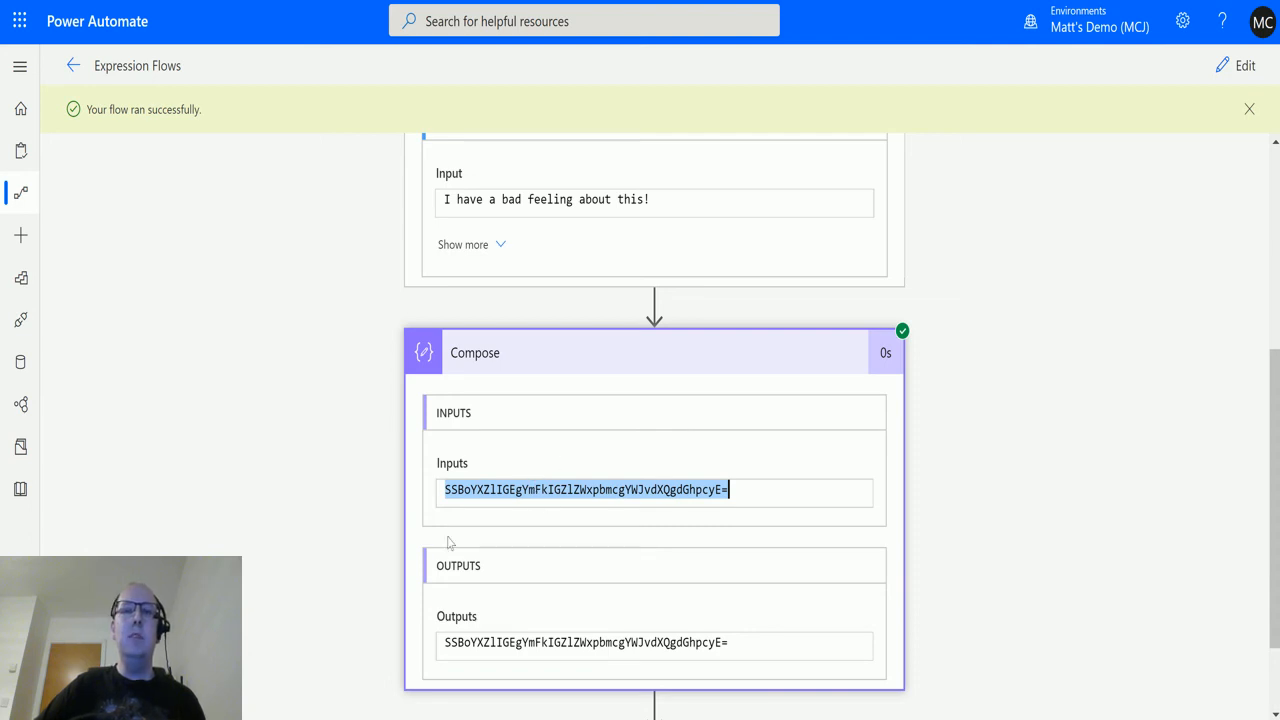
mouse_move(547, 548)
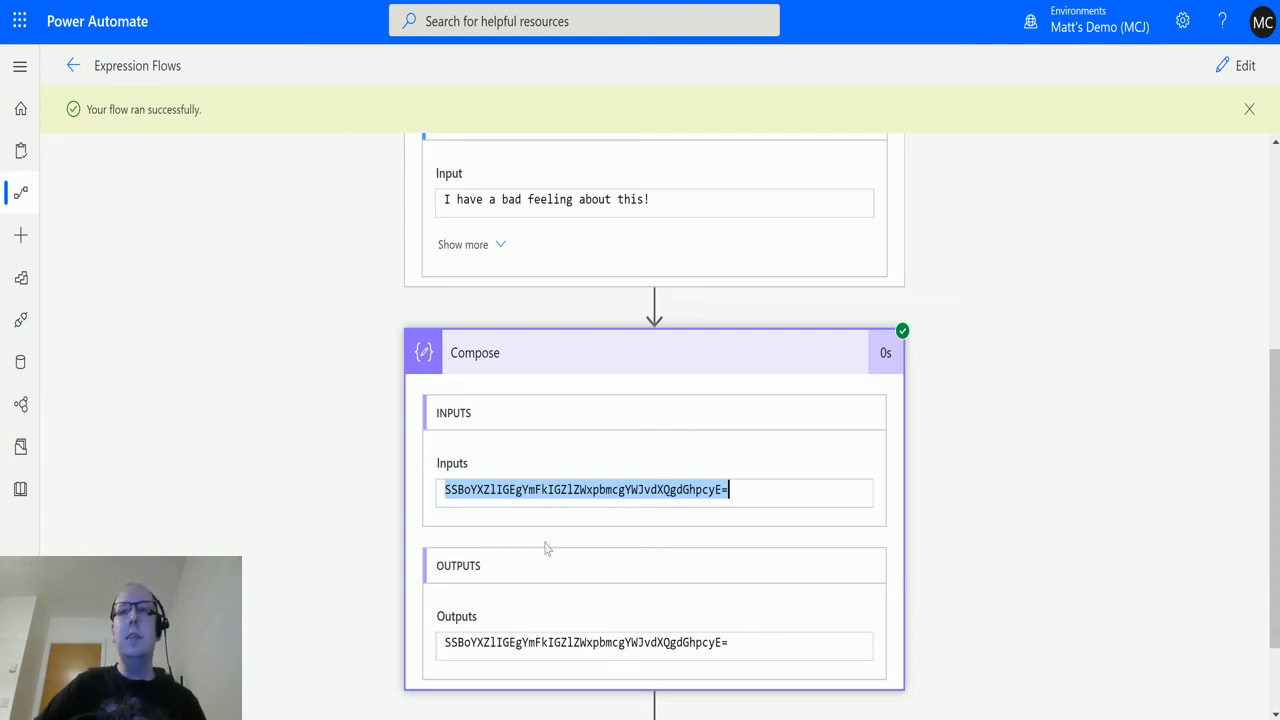
mouse_move(485, 566)
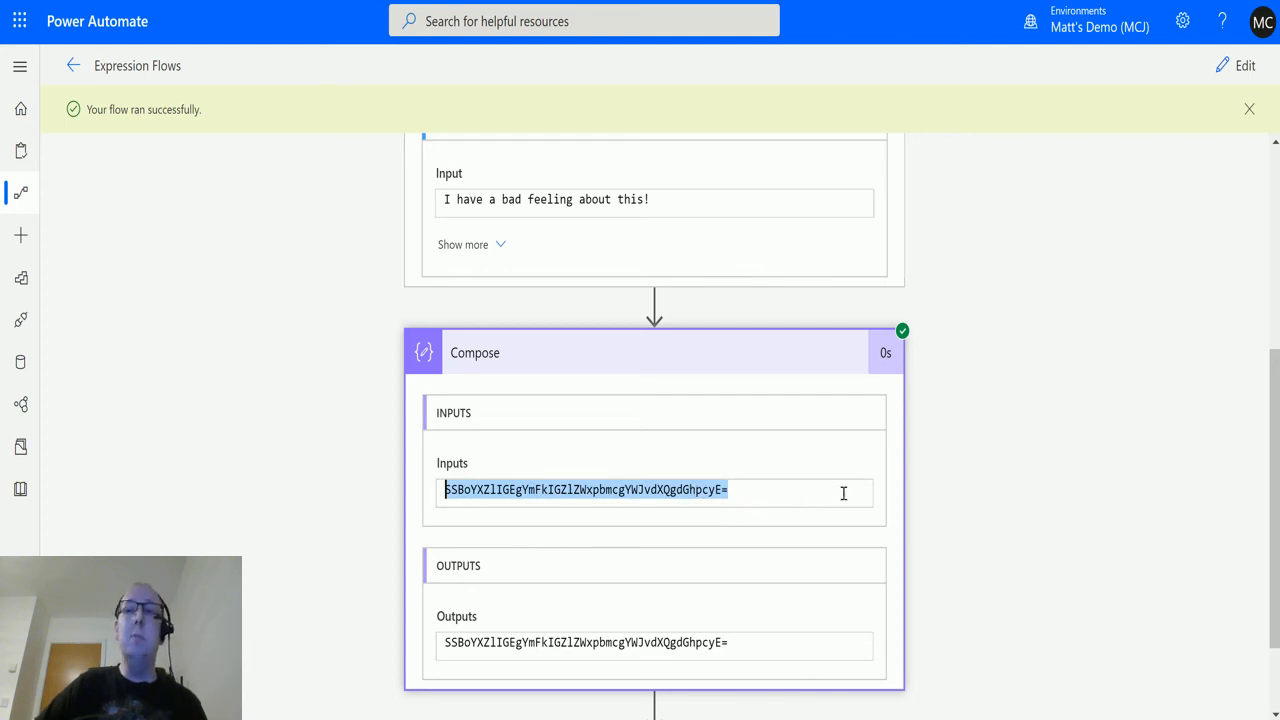
mouse_move(810, 462)
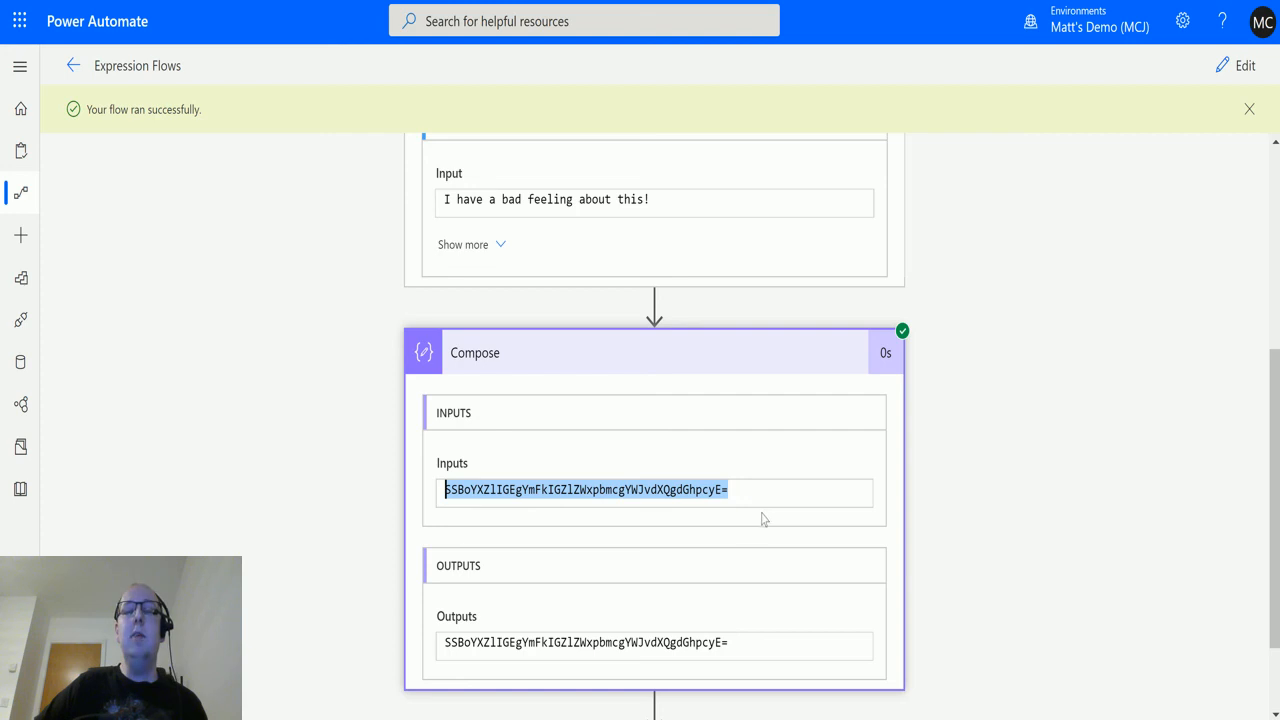
mouse_move(659, 563)
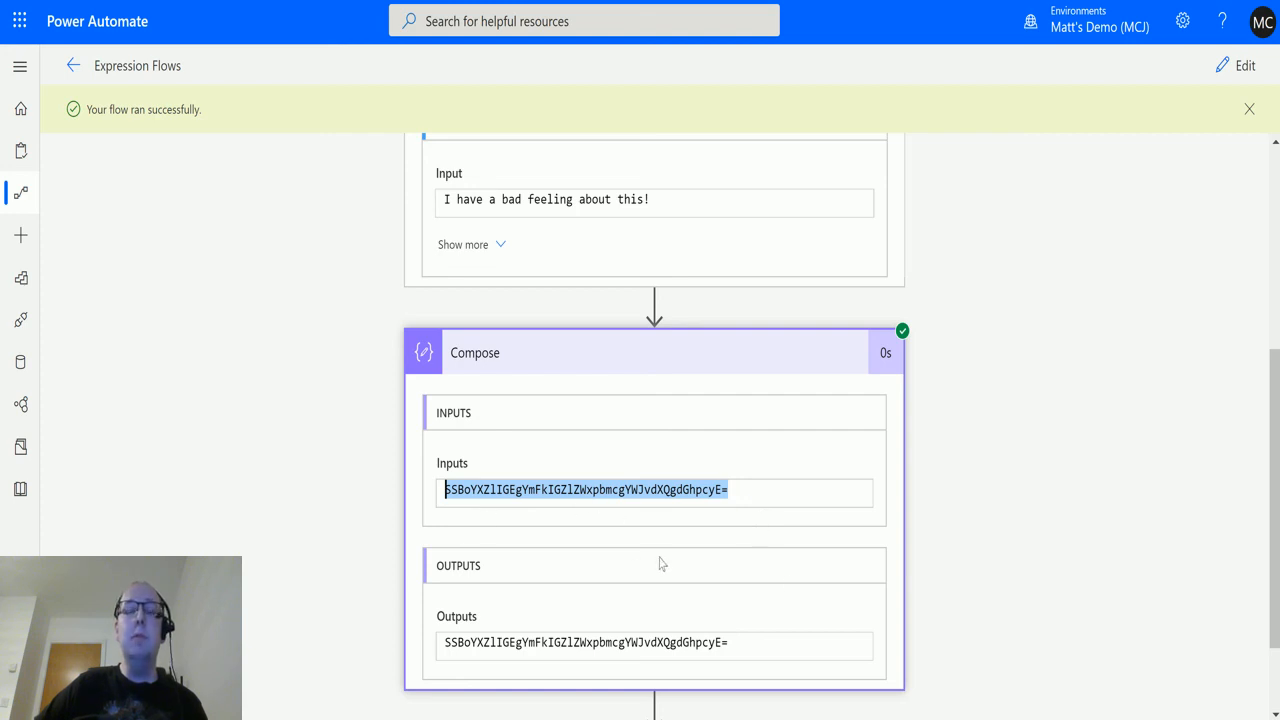
mouse_move(940, 567)
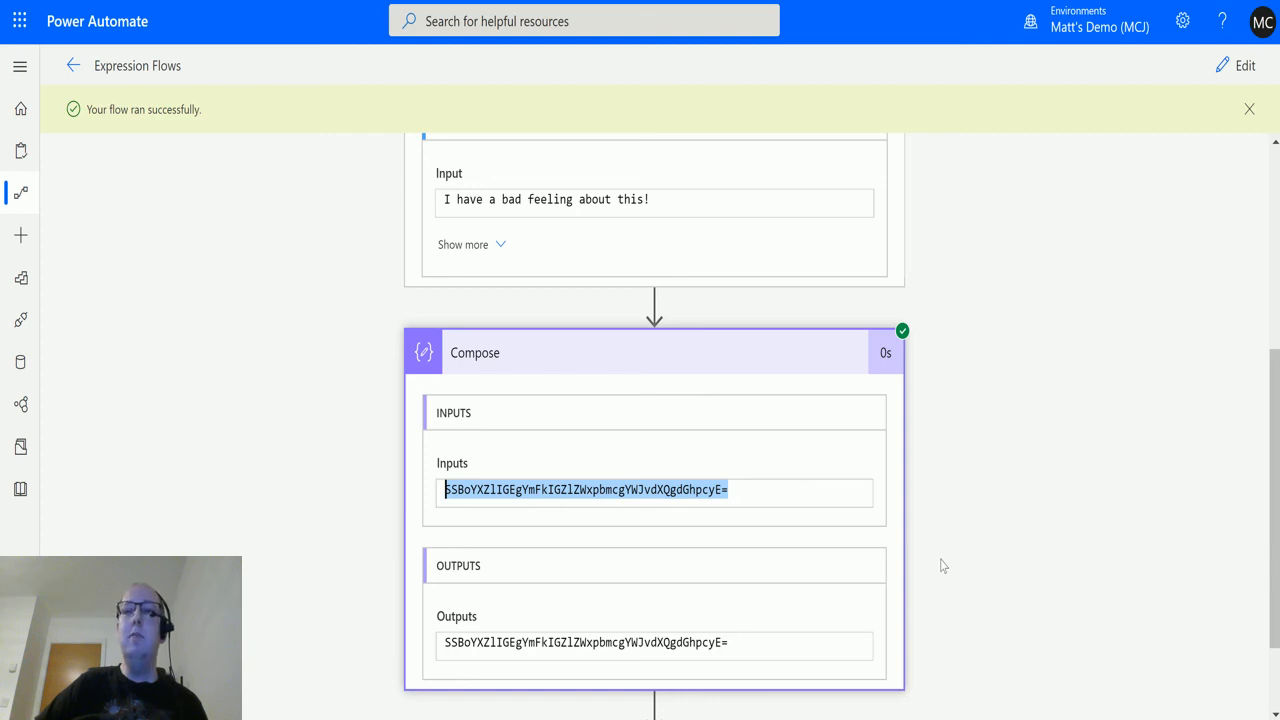
mouse_move(975, 587)
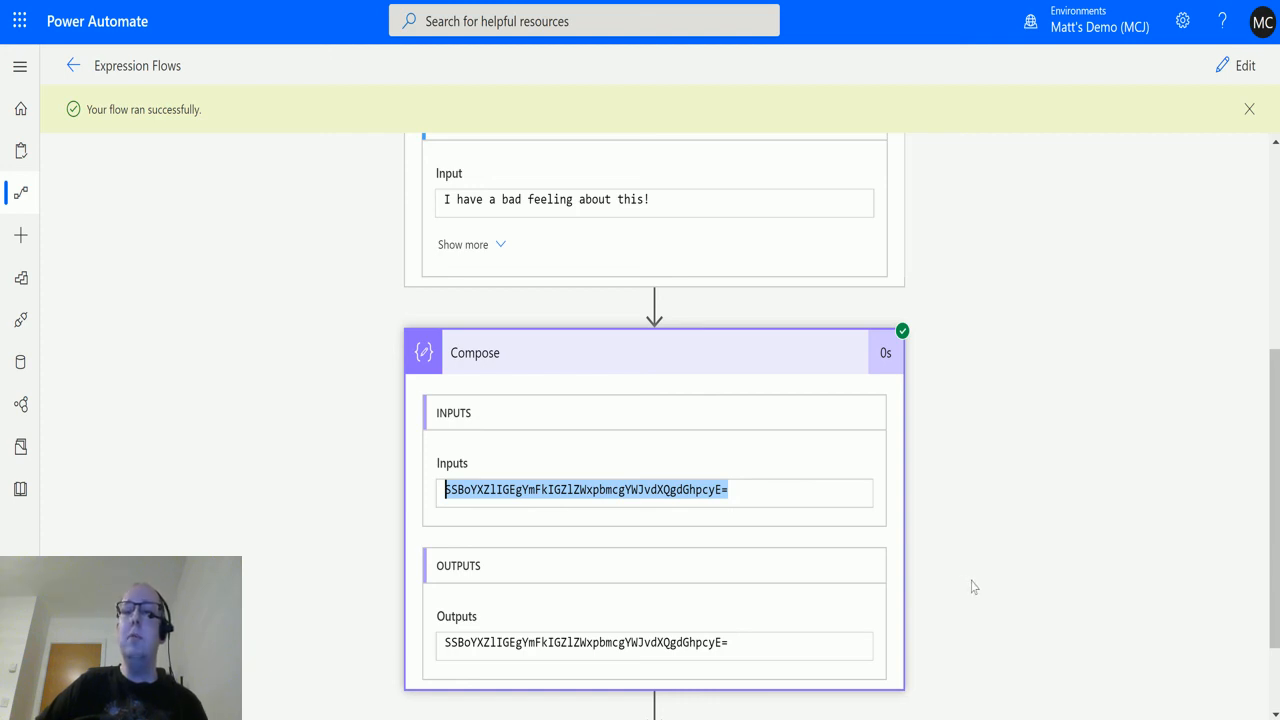